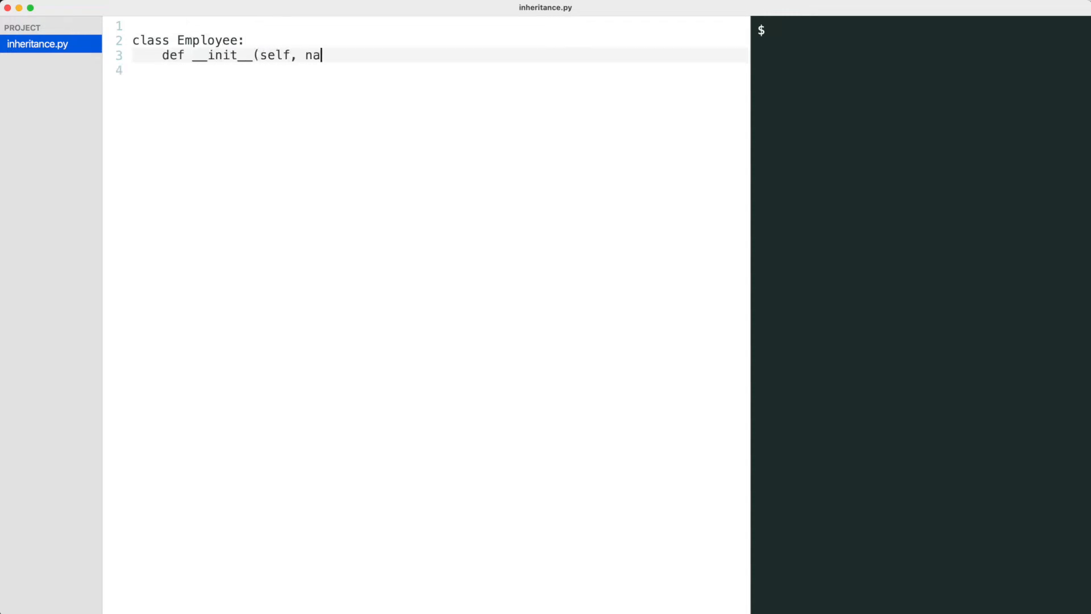
Define the Employee class whose constructor stores name and salary.
type("me, salary):")
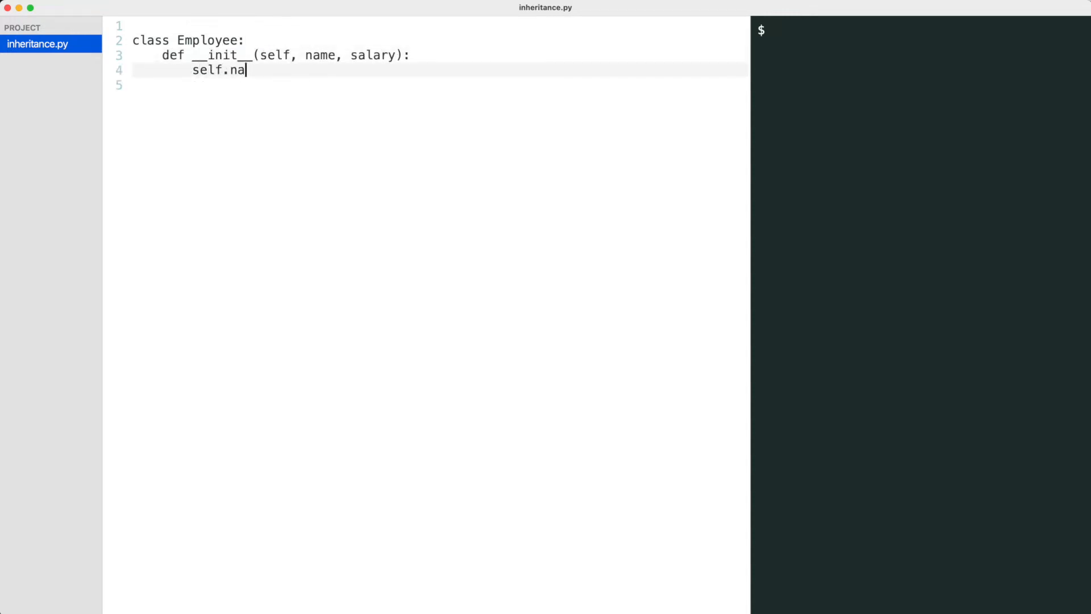
type("me = name")
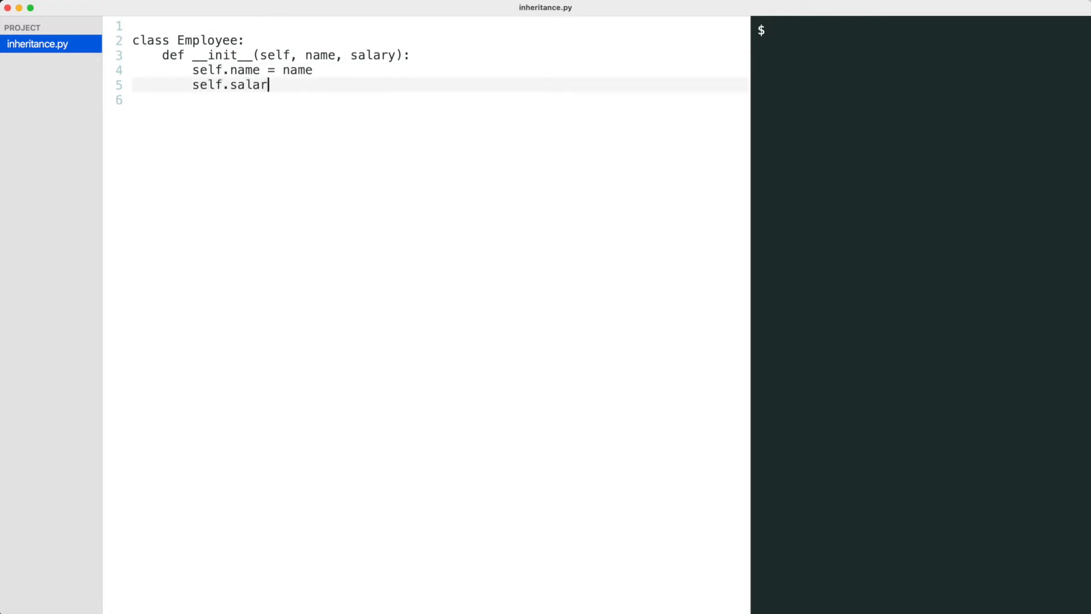
type("y = salary")
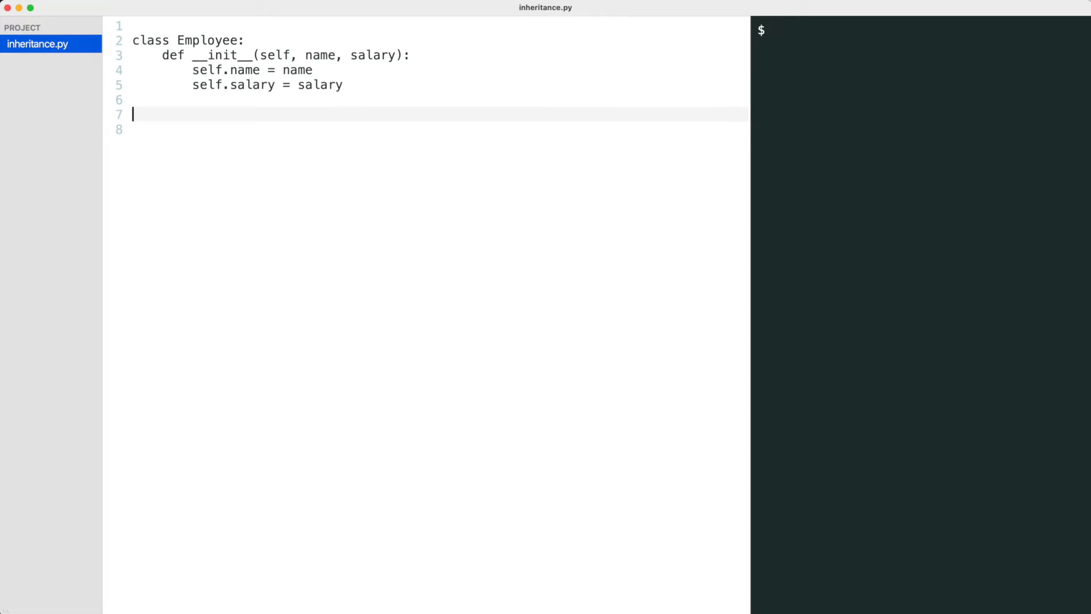
Add a three-employee list starting with Vera at 2000, and a loop printing names and salaries.
type("employees = [")
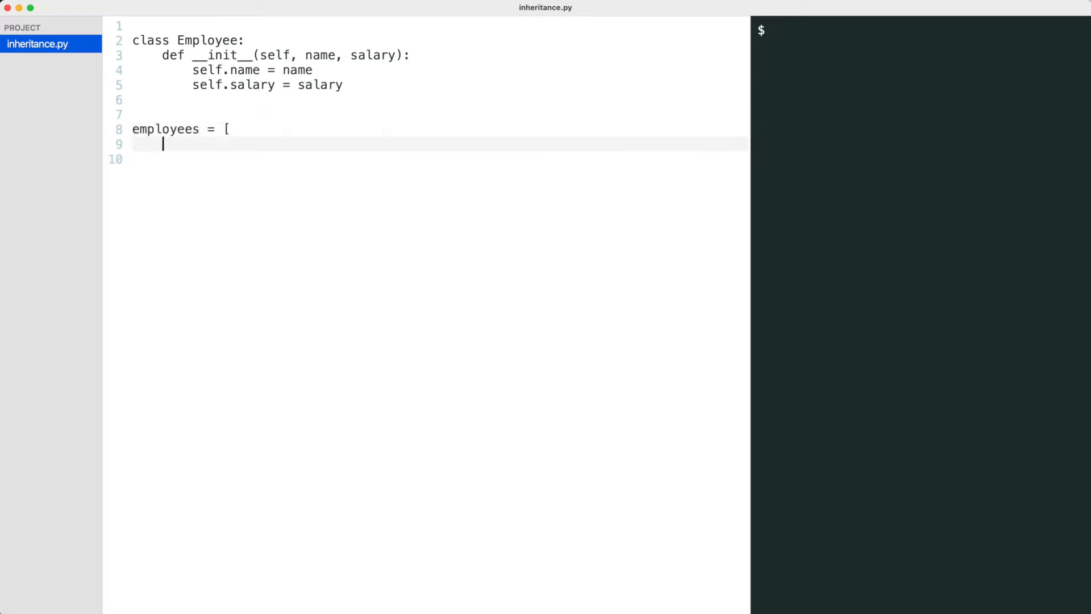
type("Employee(\"Vera\", 2000),")
type("Employee(\"Dave\", 2")
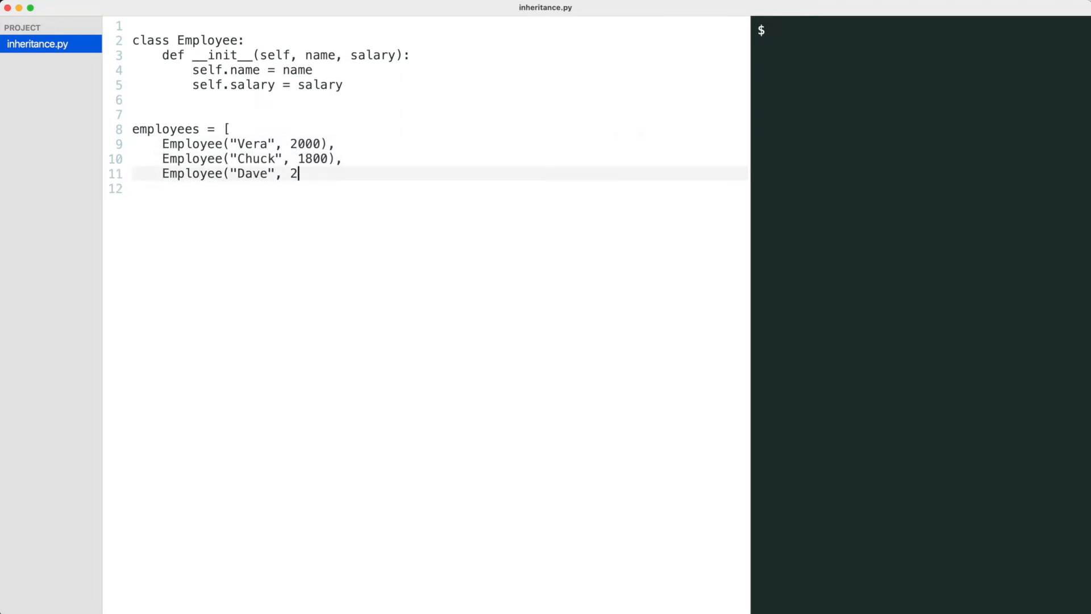
type("300),")
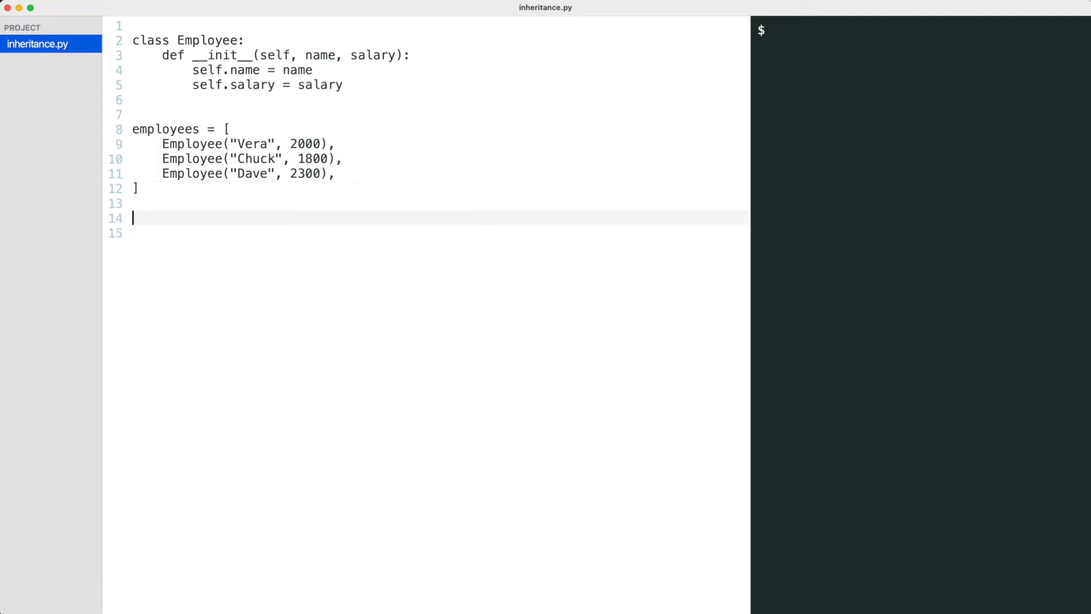
type("for e in employ")
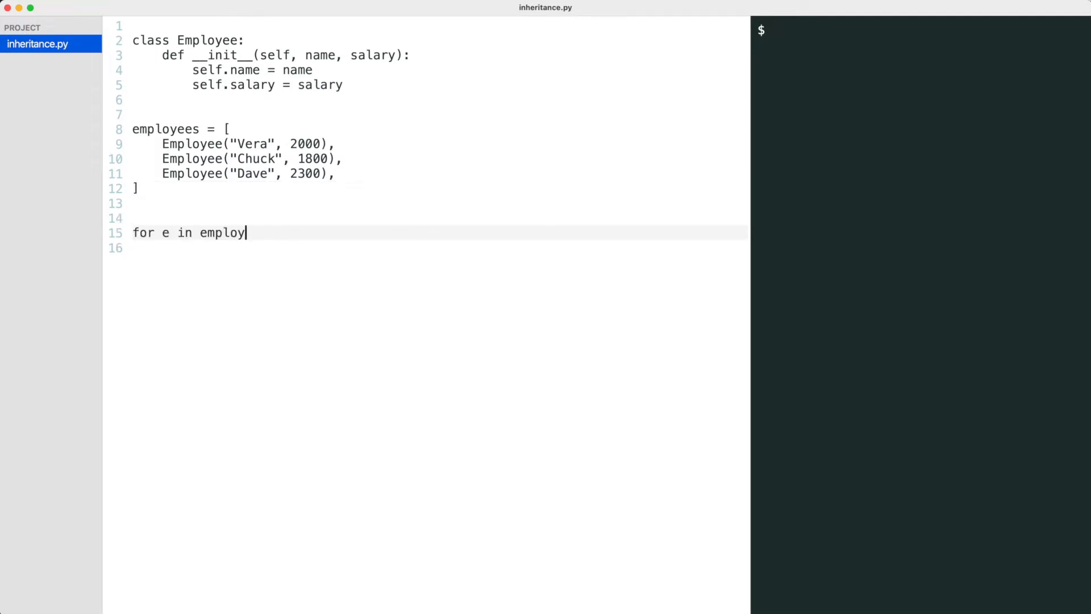
type("ees:")
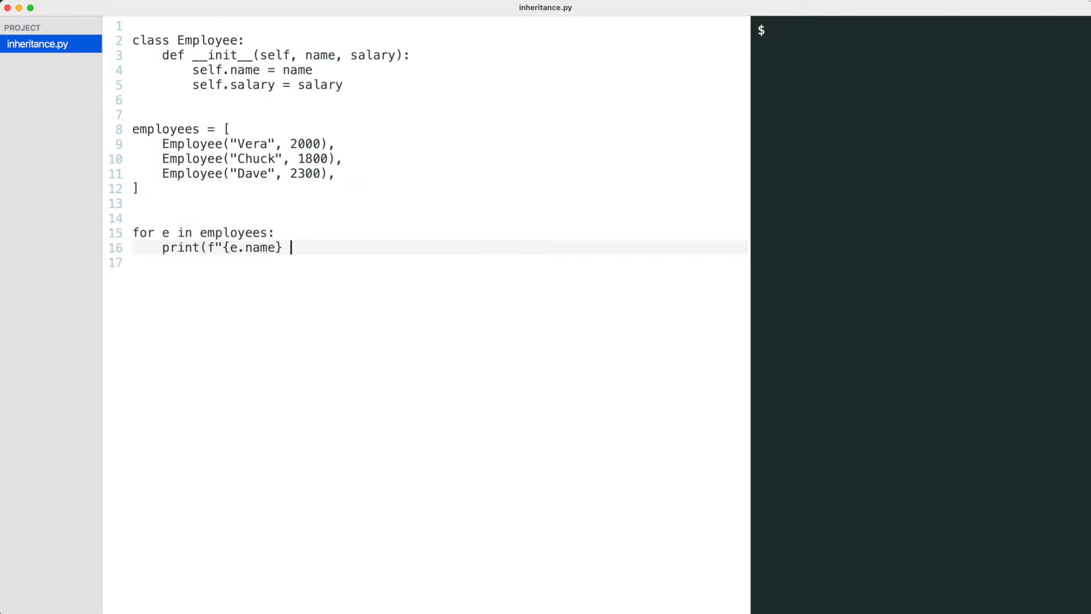
type("${e.salary}\")")
type("# main.py")
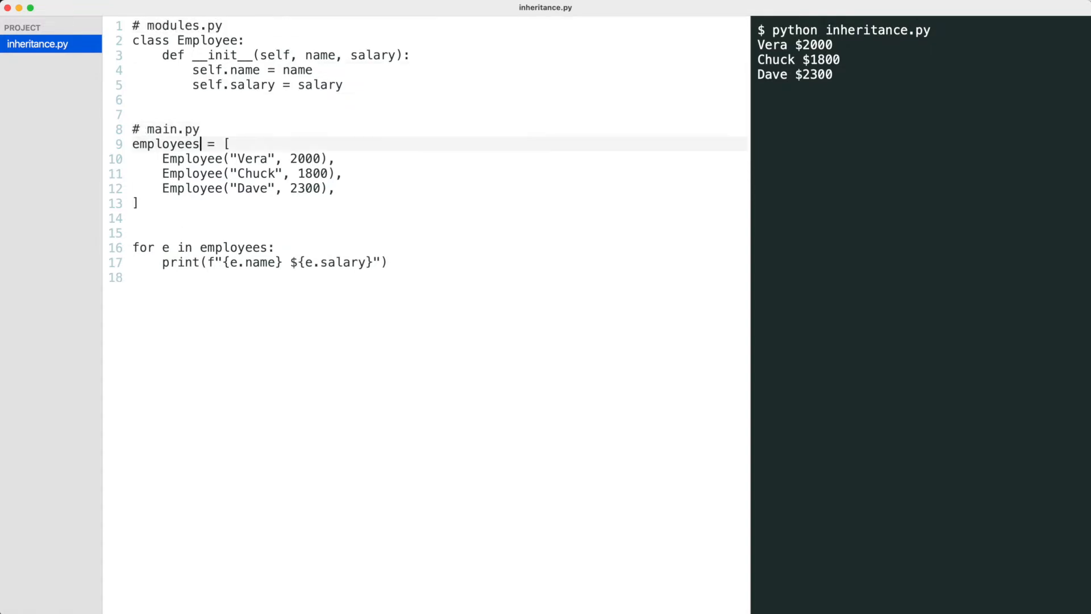
Label the printing loop section with a # reports.py comment.
type("# repor")
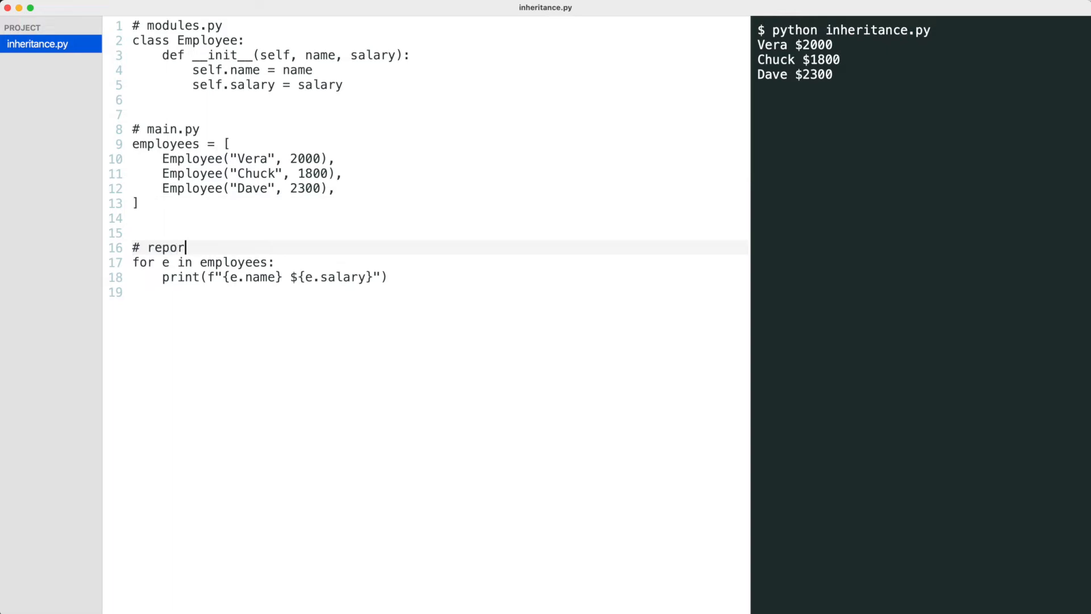
type("ts.py")
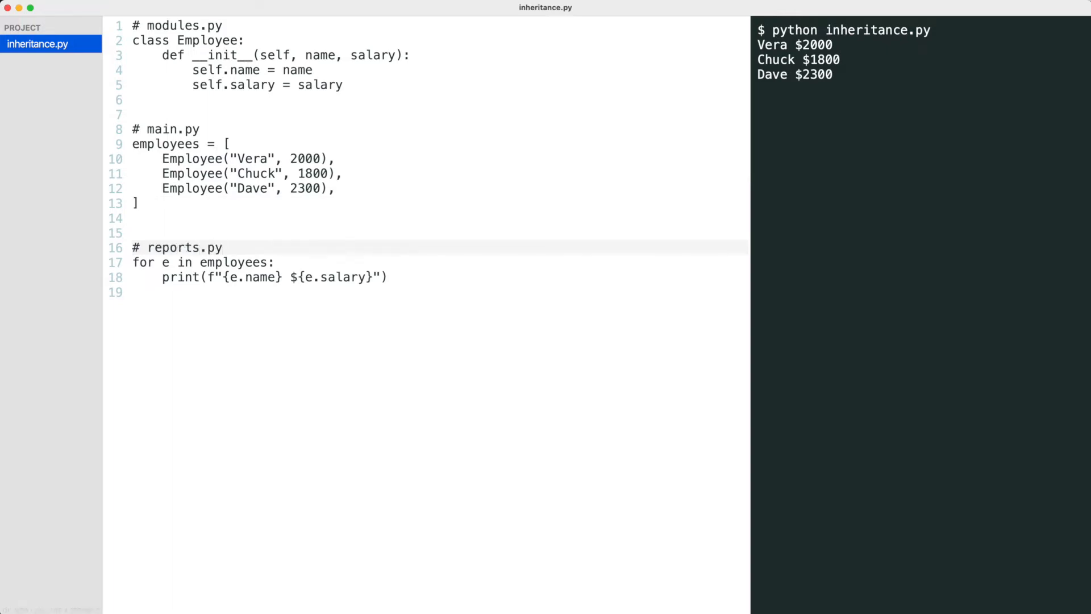
left_click(341, 84)
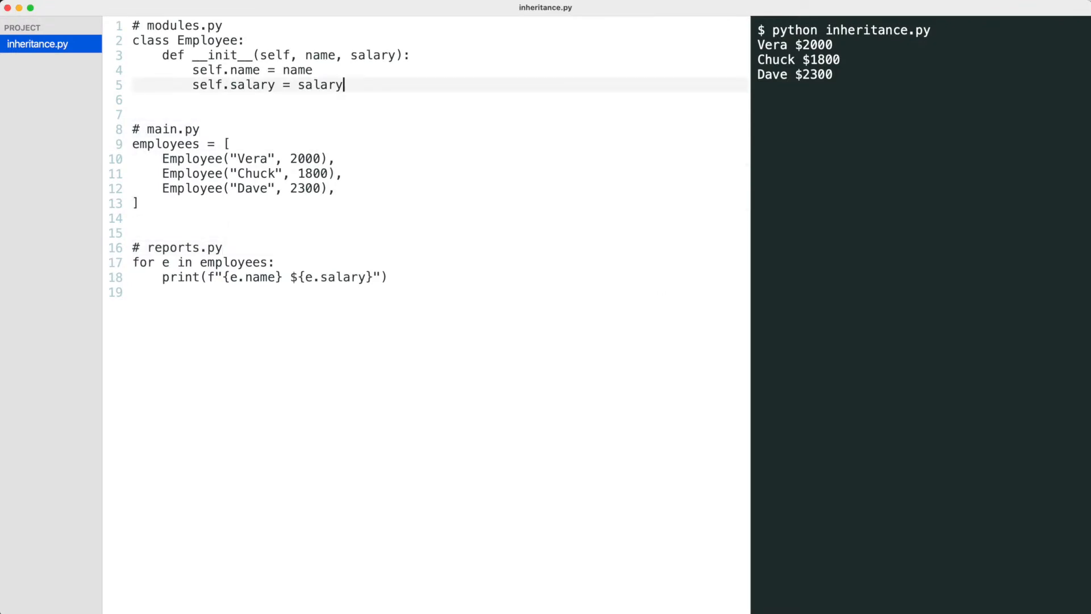
Add class Manager(Employee) whose __init__ assigns name, salary and leads_department.
type("class M")
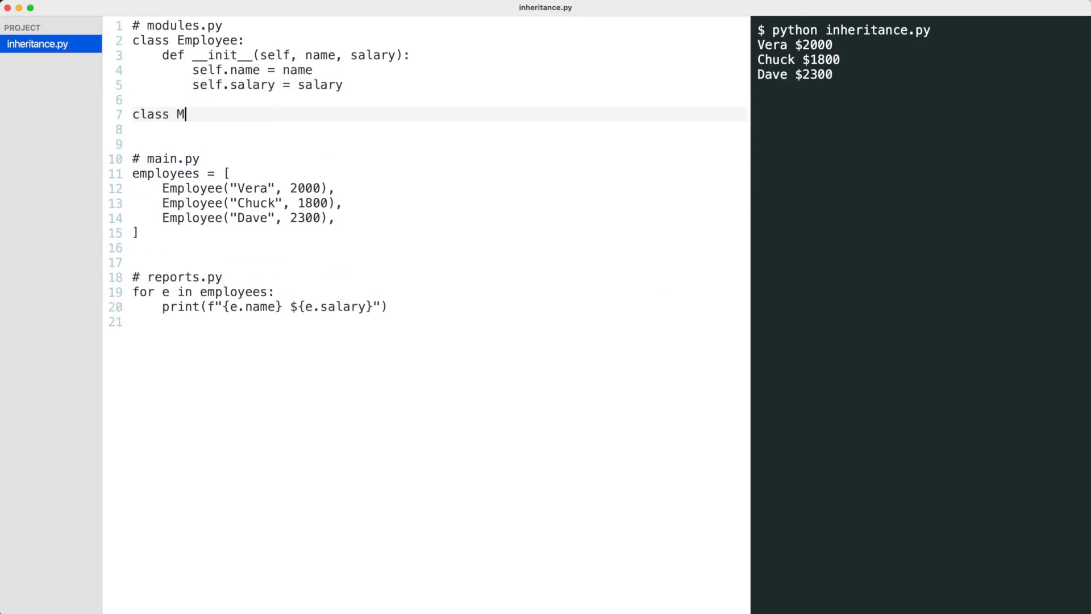
type("anager(Employee):")
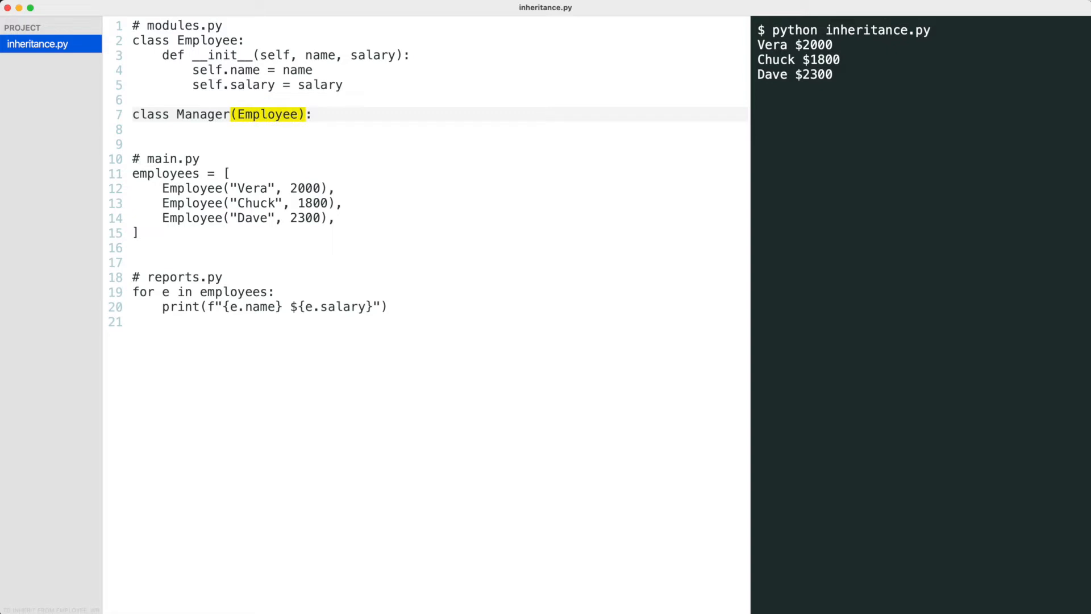
left_click(313, 114)
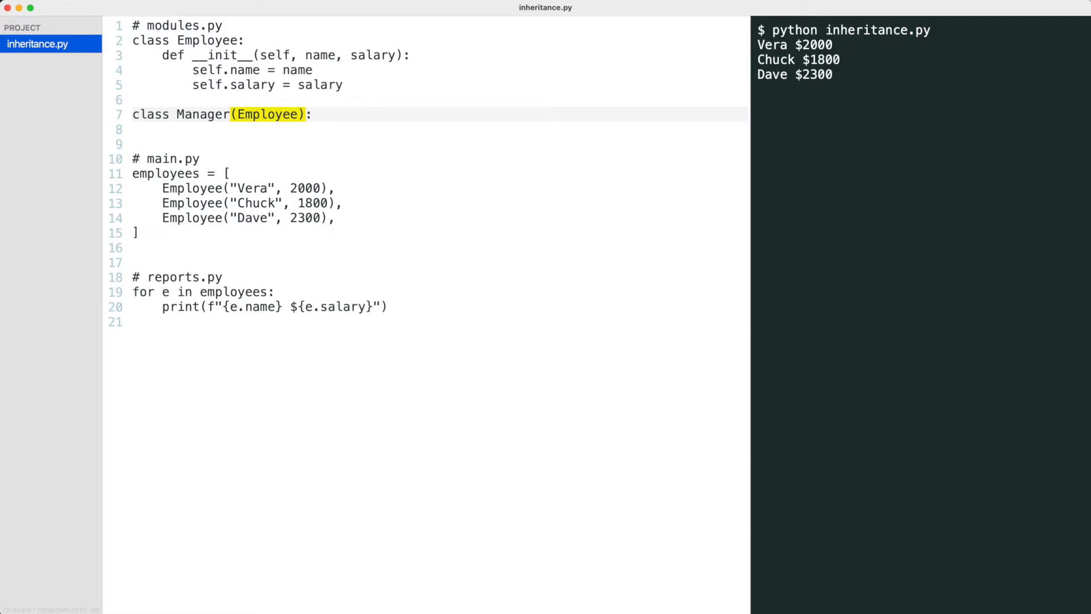
type("def __init__(self, name, salary,")
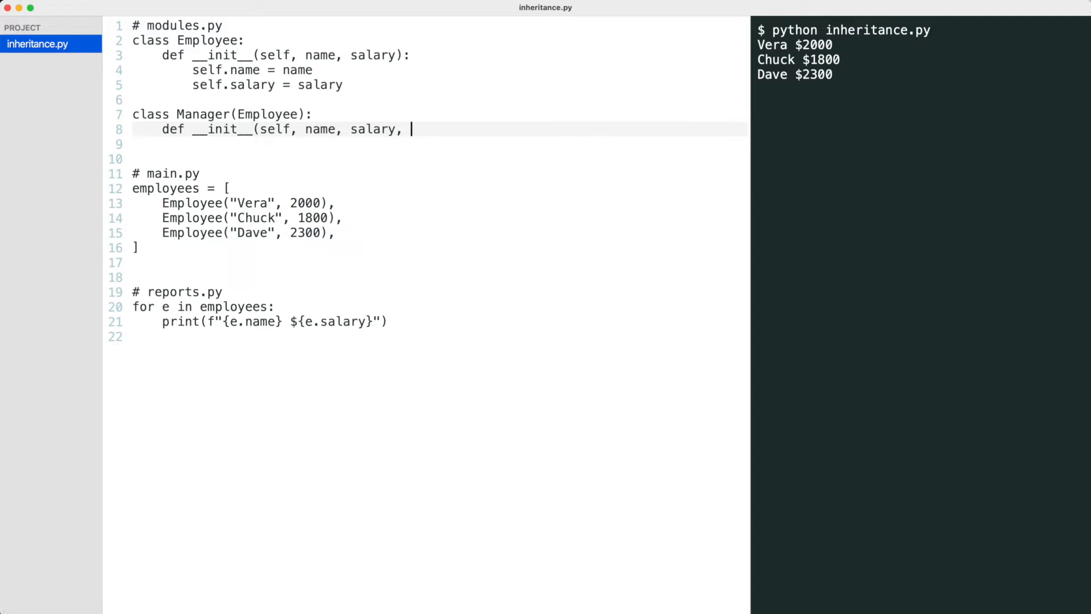
type("leads_department):")
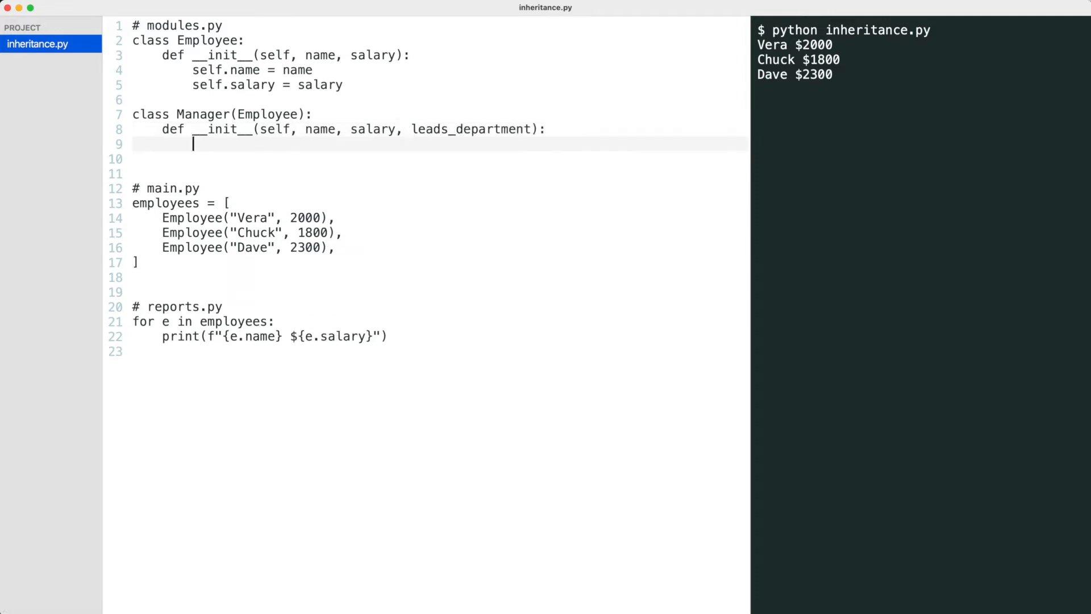
type("self.name = name")
left_click(440, 158)
type("self.salary = salary")
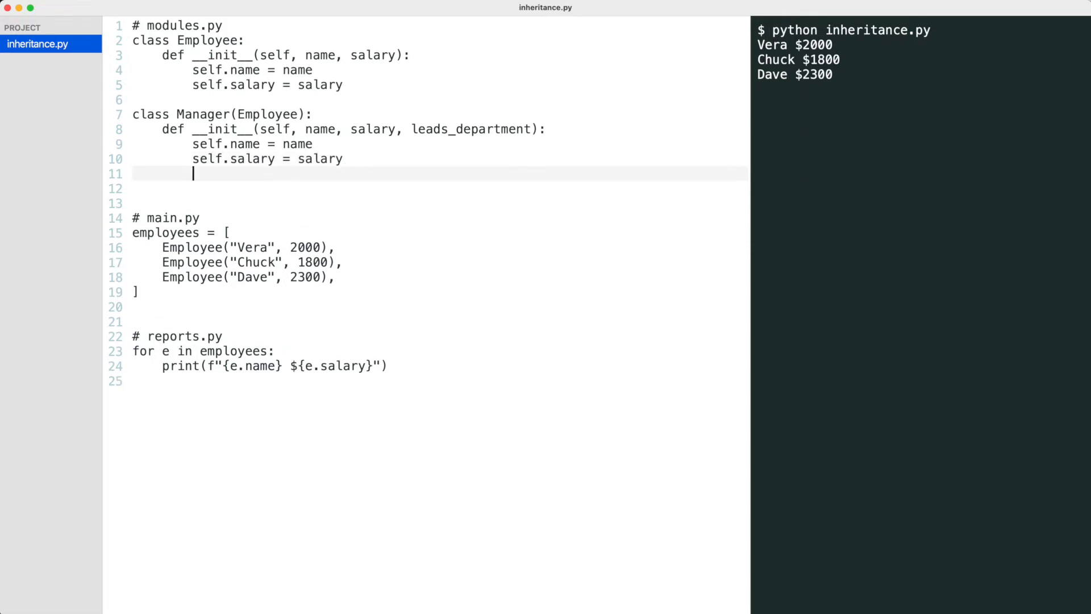
type("self.leads_department = lea")
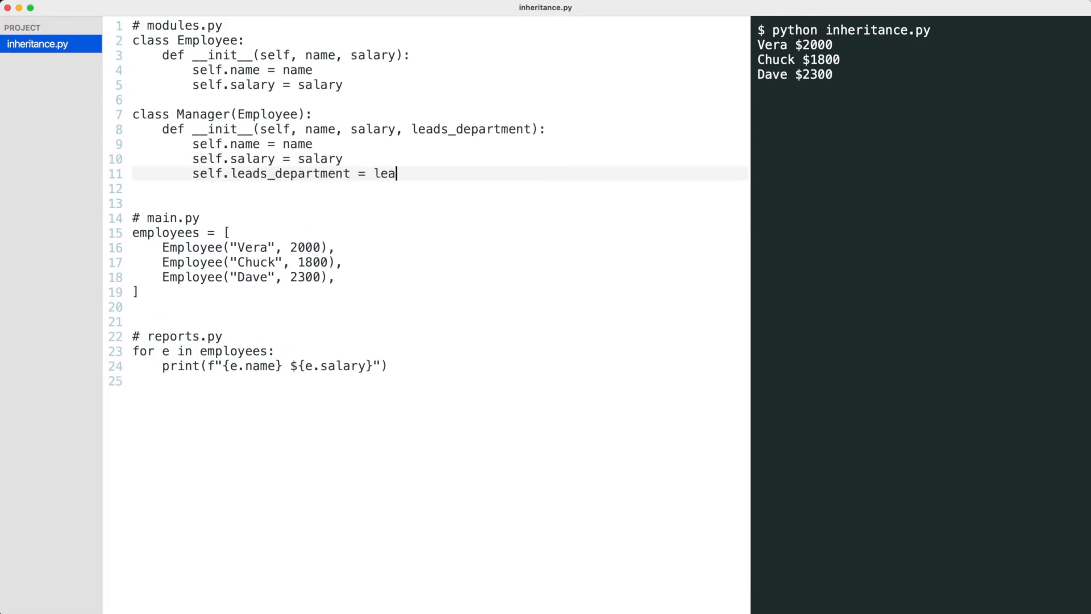
type("ds_department")
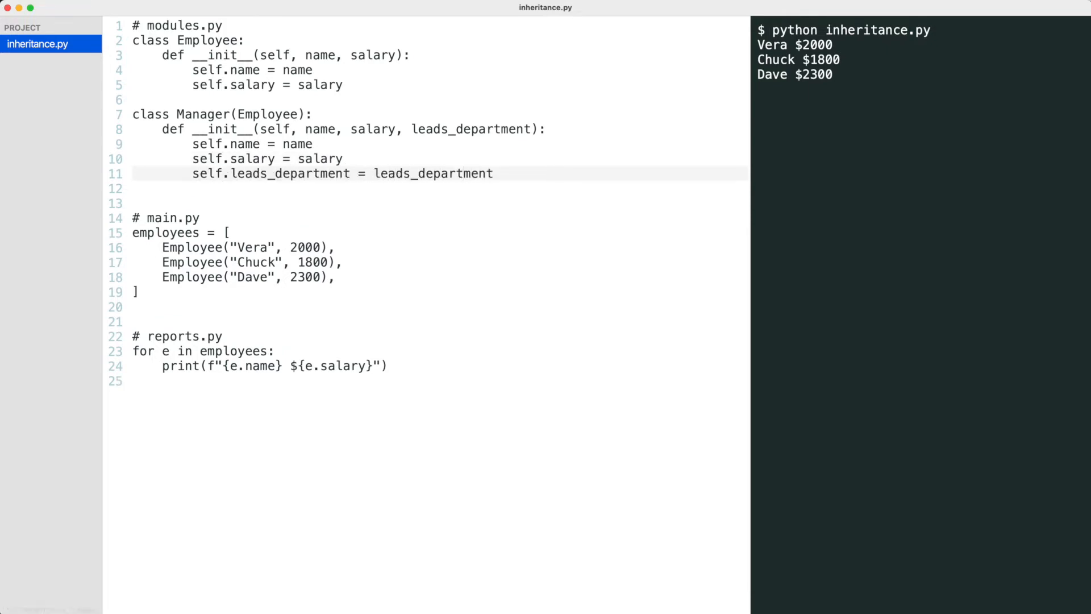
left_click(494, 174)
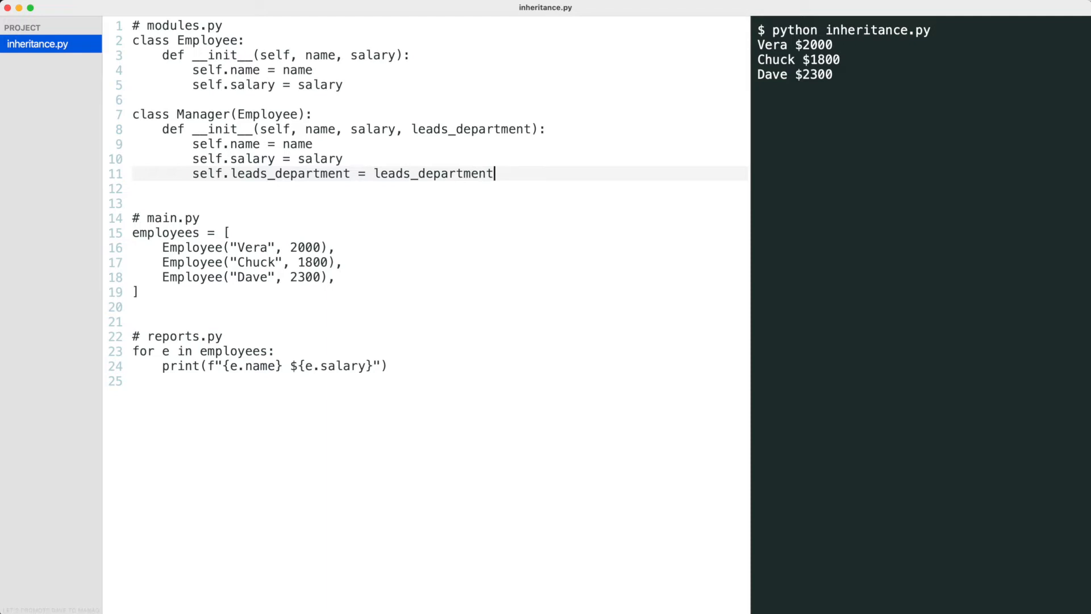
left_click(244, 277)
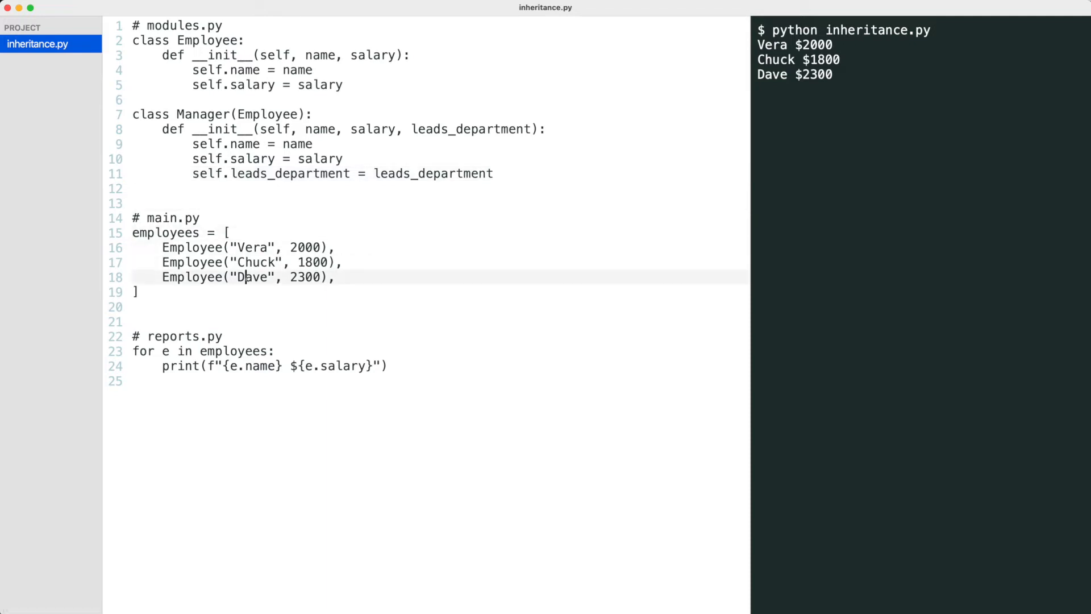
Change Dave's entry to a Manager, add the "IT" department argument, and rerun the script.
type("Manager")
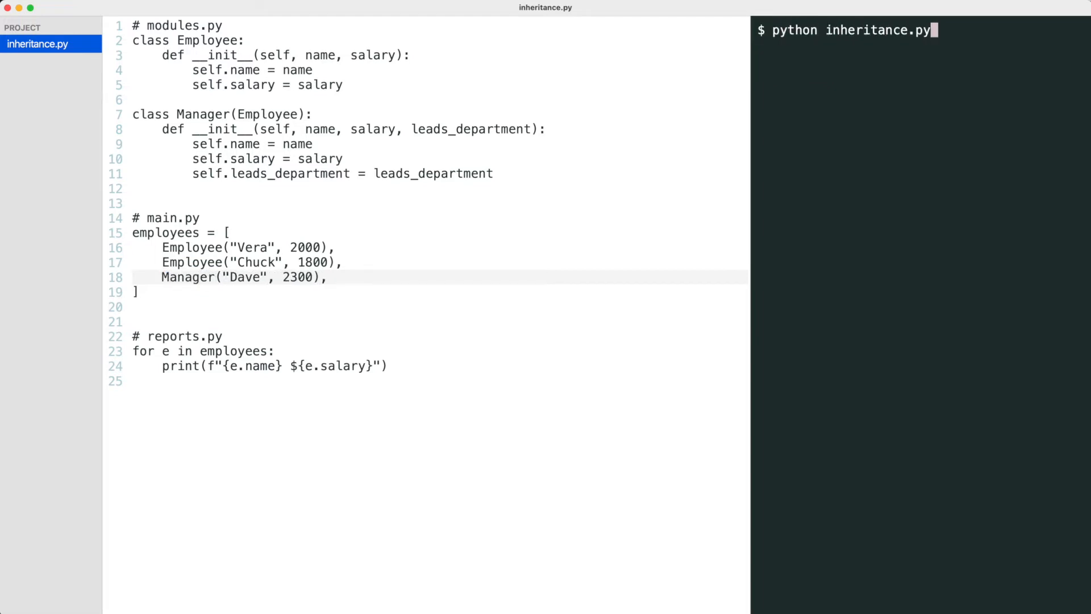
key("Return")
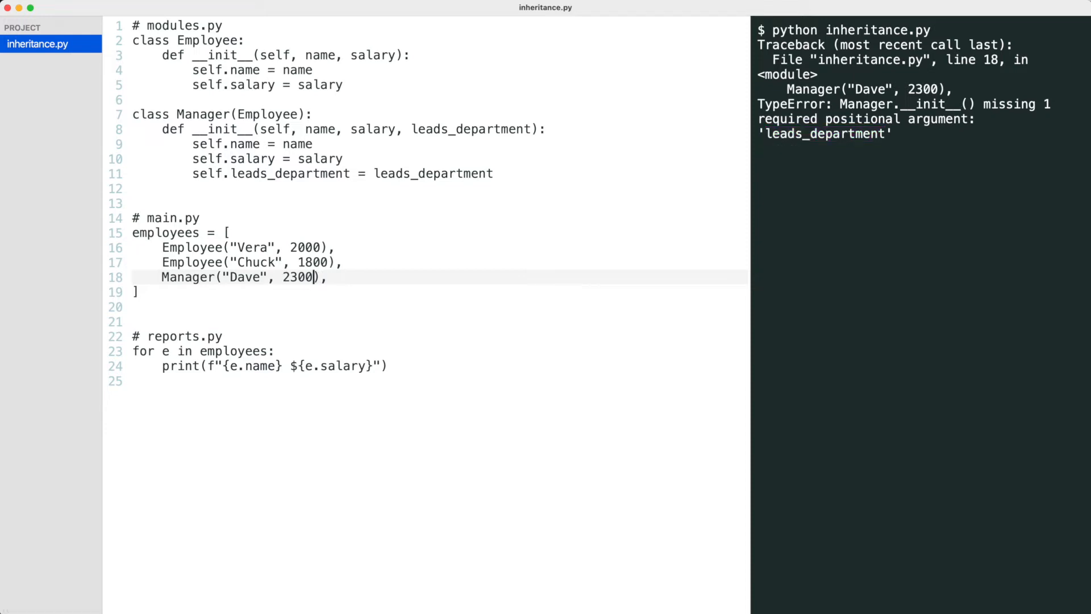
type(", \"IT\"")
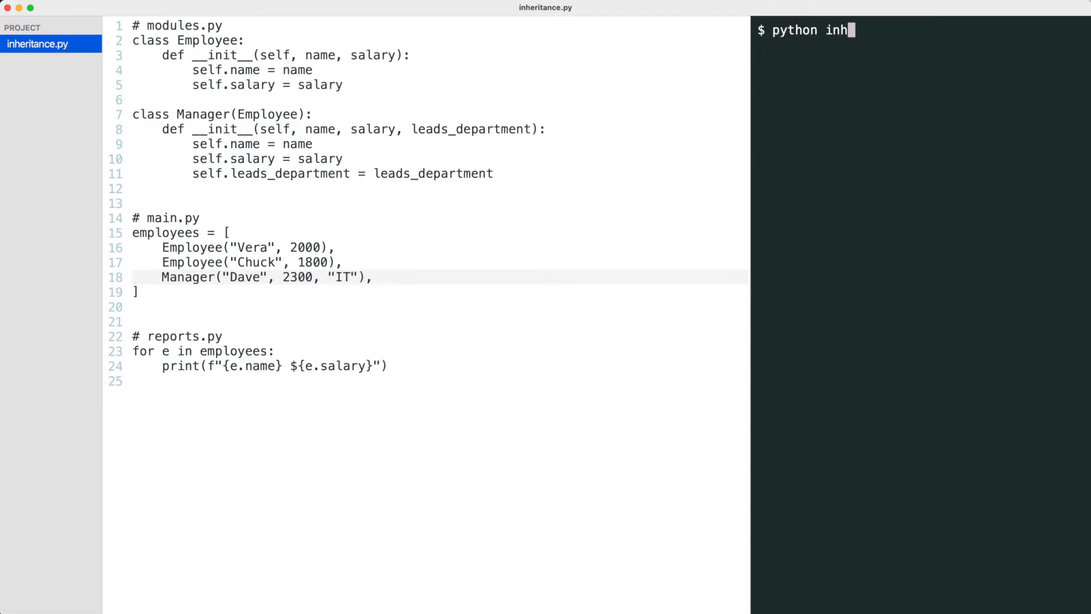
key("Return")
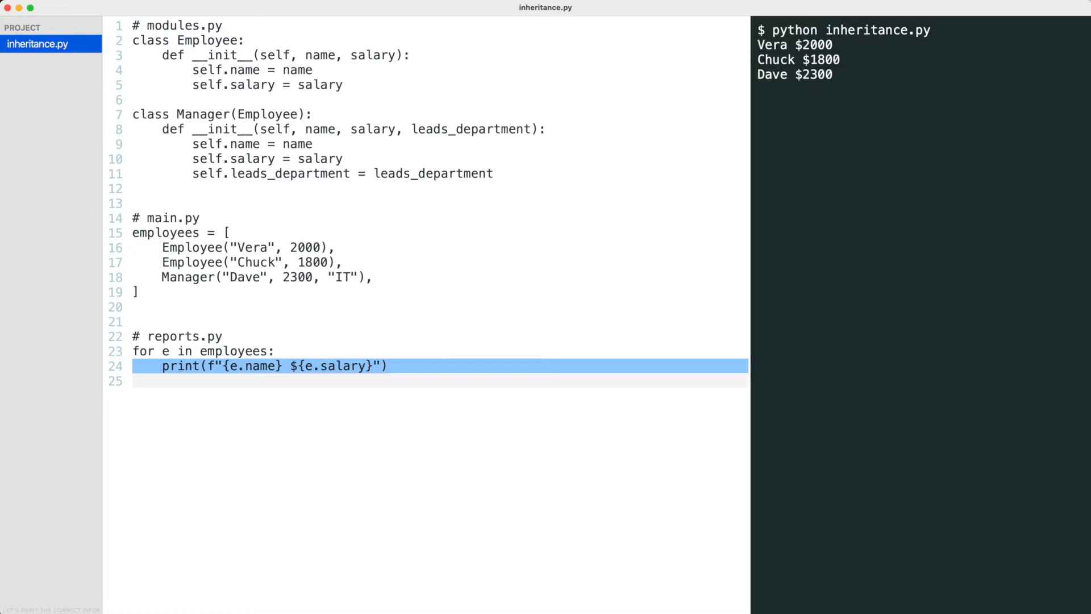
Branch the loop: name and salary for Employee, else add 'leads {department} dep.', then run.
type("if type(e) i")
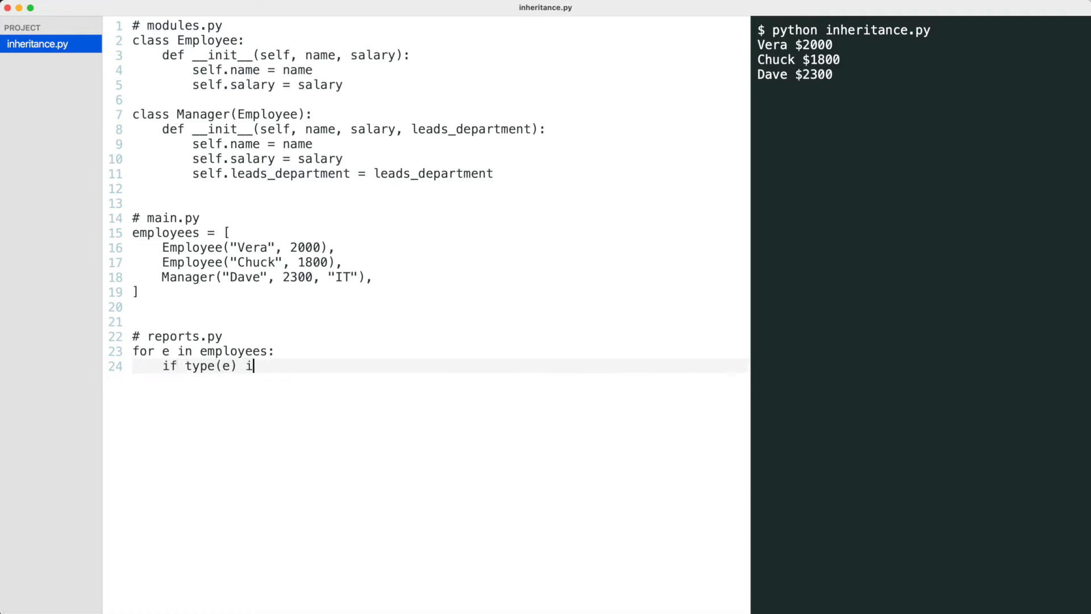
type("s Employee:")
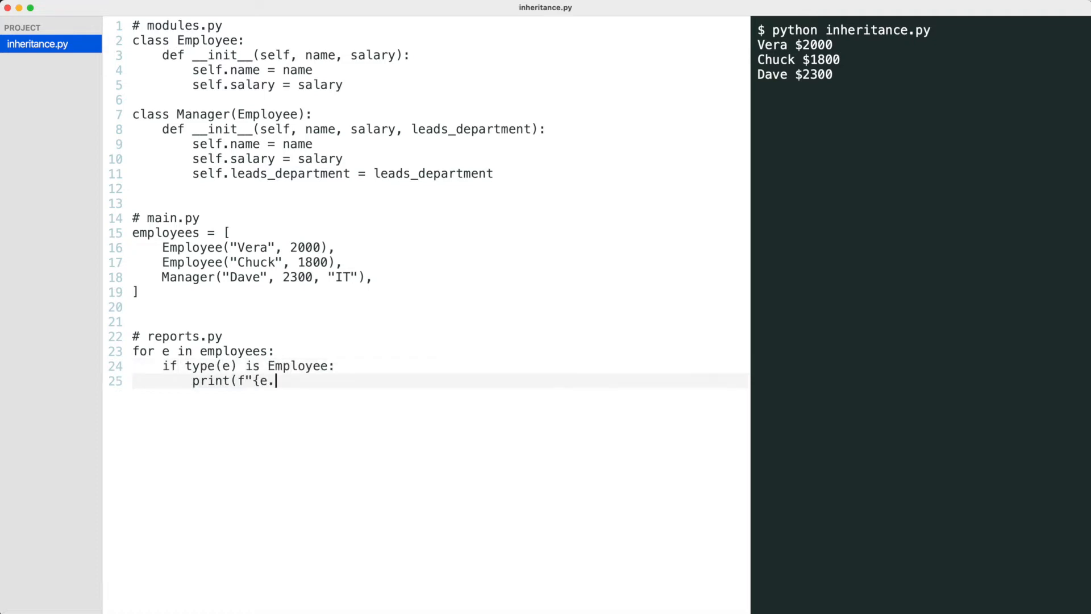
type("name}, ${e.salary}\")")
type("print(f\"{e.name}, ${e.salary}, leads {e.le")
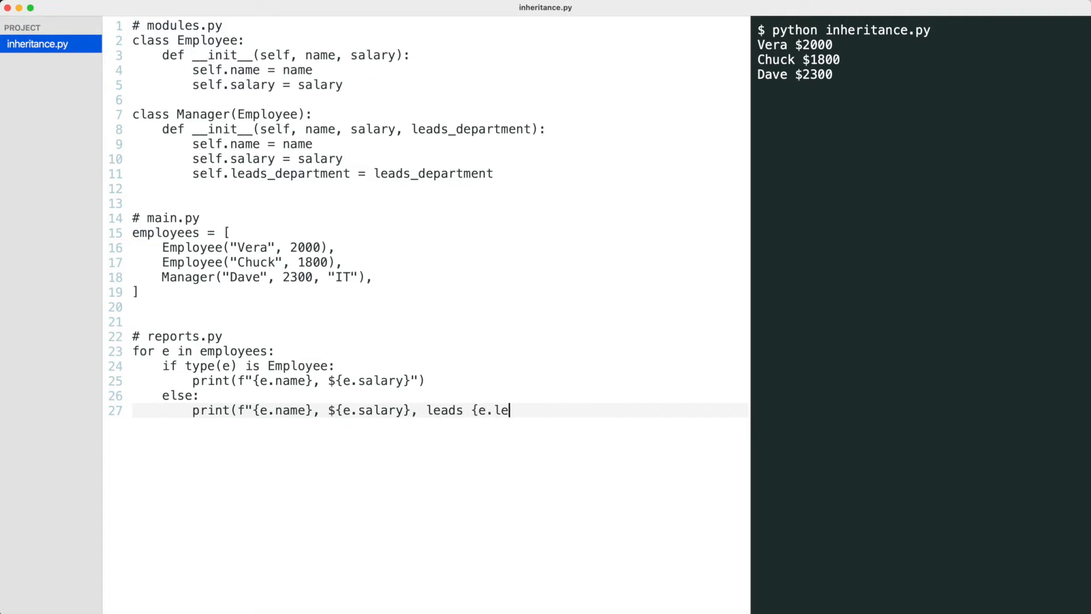
type("ads_department} dep.\")")
left_click(920, 29)
type("python inheritance.py")
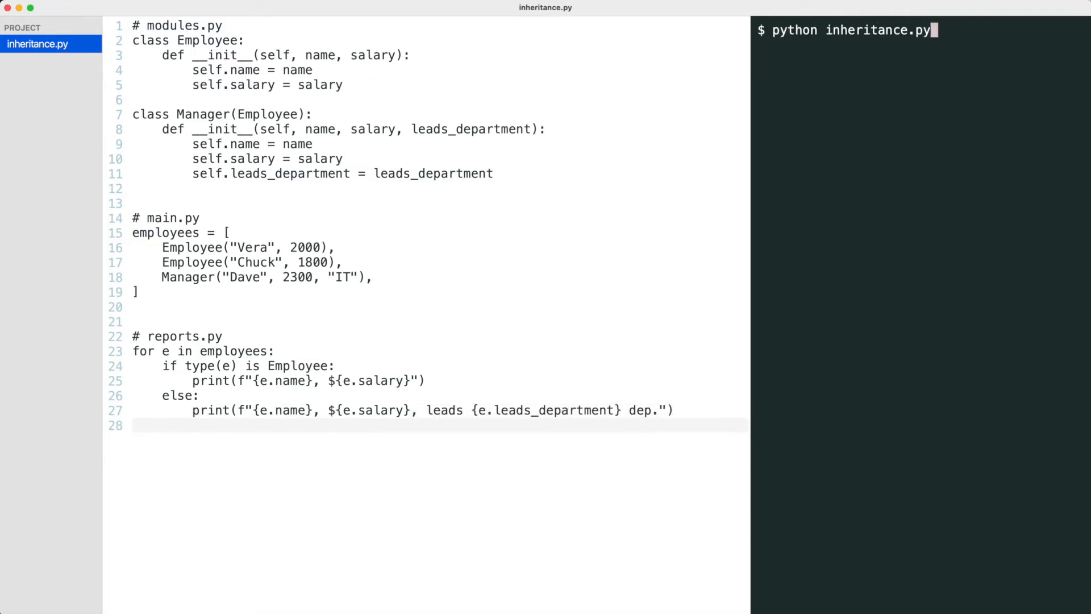
key("Return")
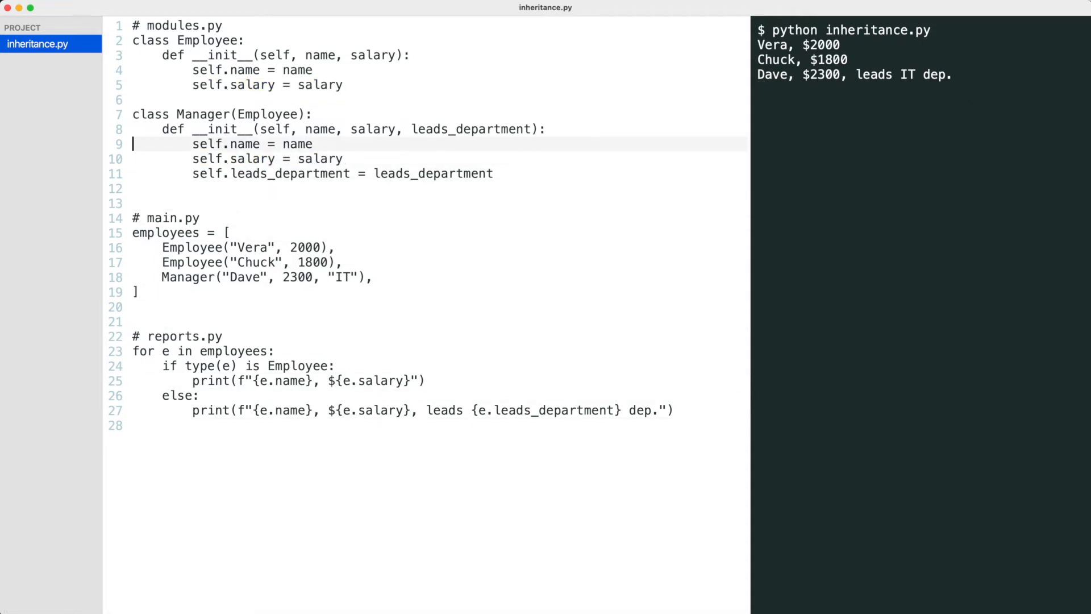
Replace Manager's name and salary assignments with super().__init__(name, salary).
left_click_drag(133, 144, 341, 159)
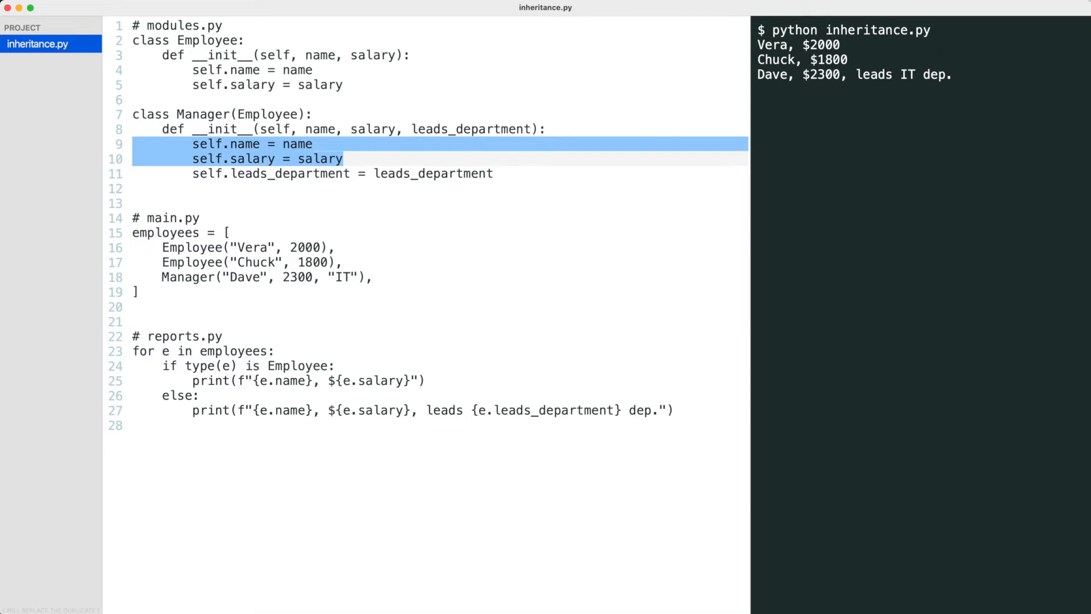
type("super().__init__(")
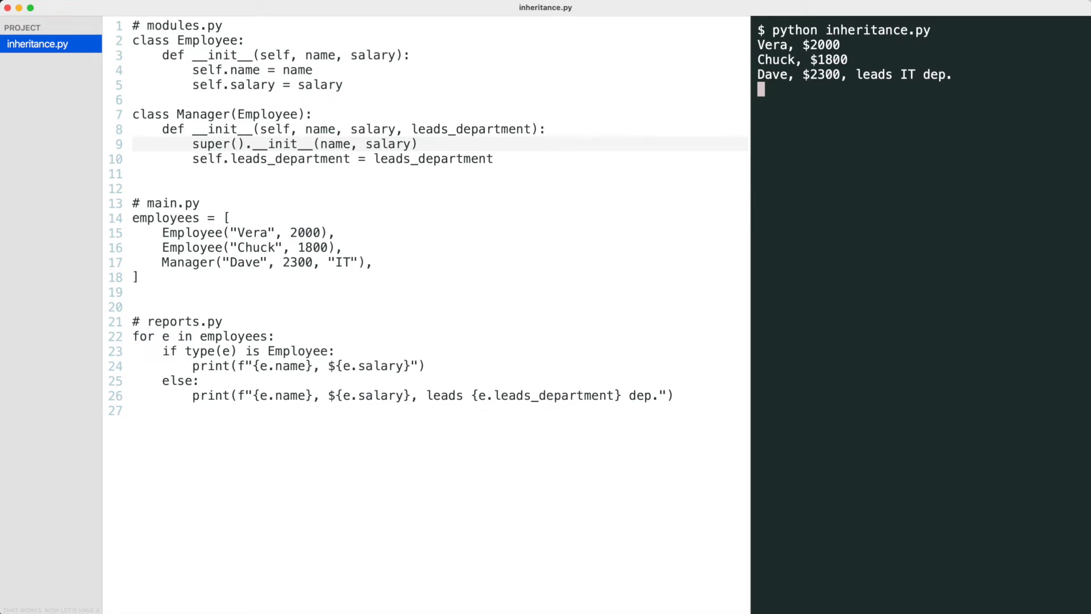
Give Employee a get_report method returning f"{self.name} ${self.salary}".
double_click(247, 350)
type("def get_r")
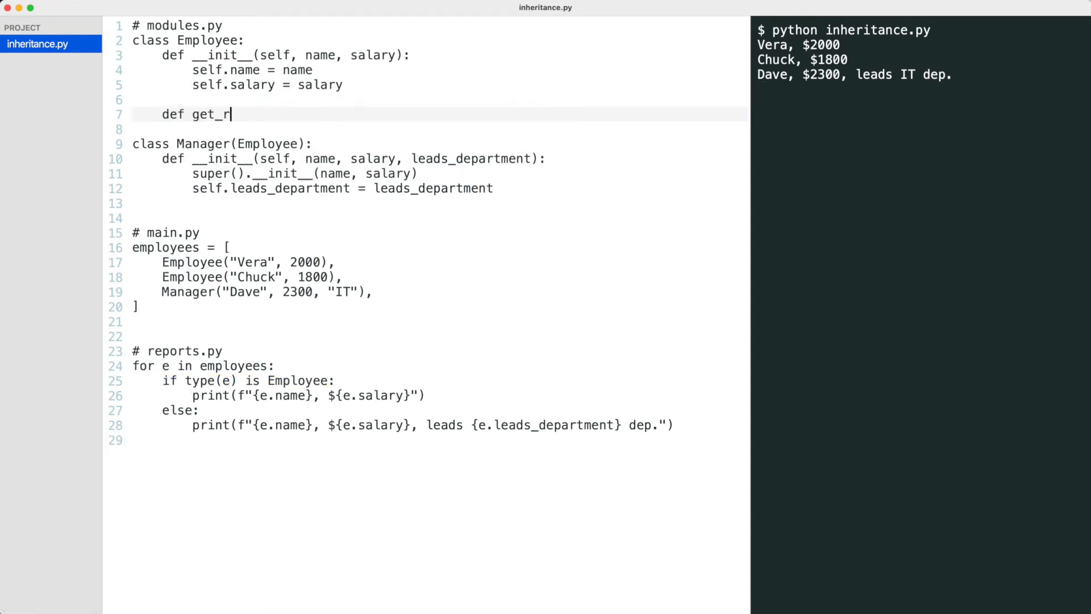
type("eport(self):")
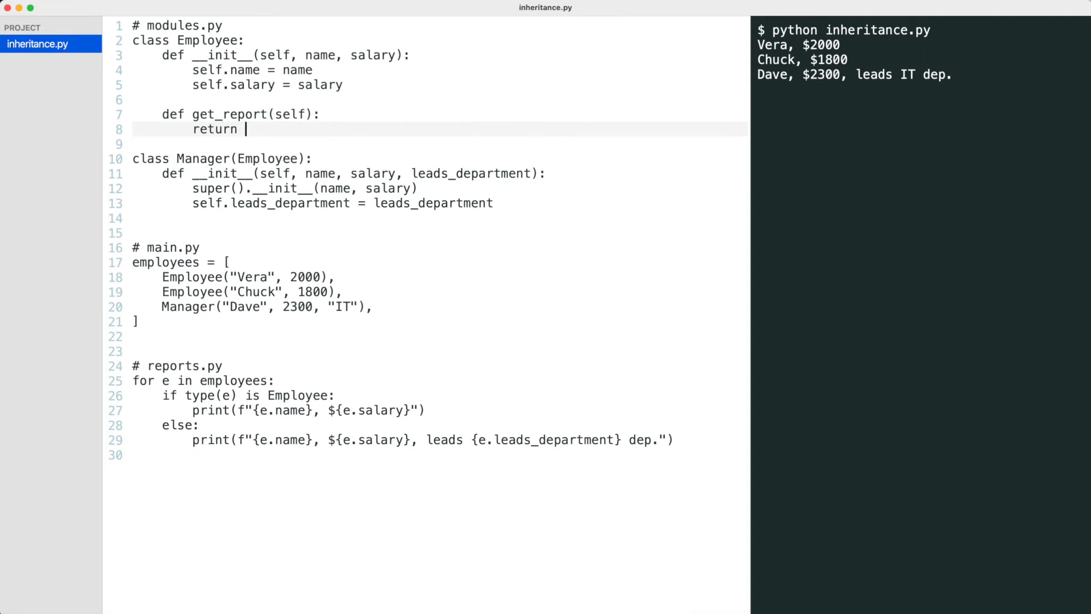
type("f\"{self.name} ${self.salary}\"")
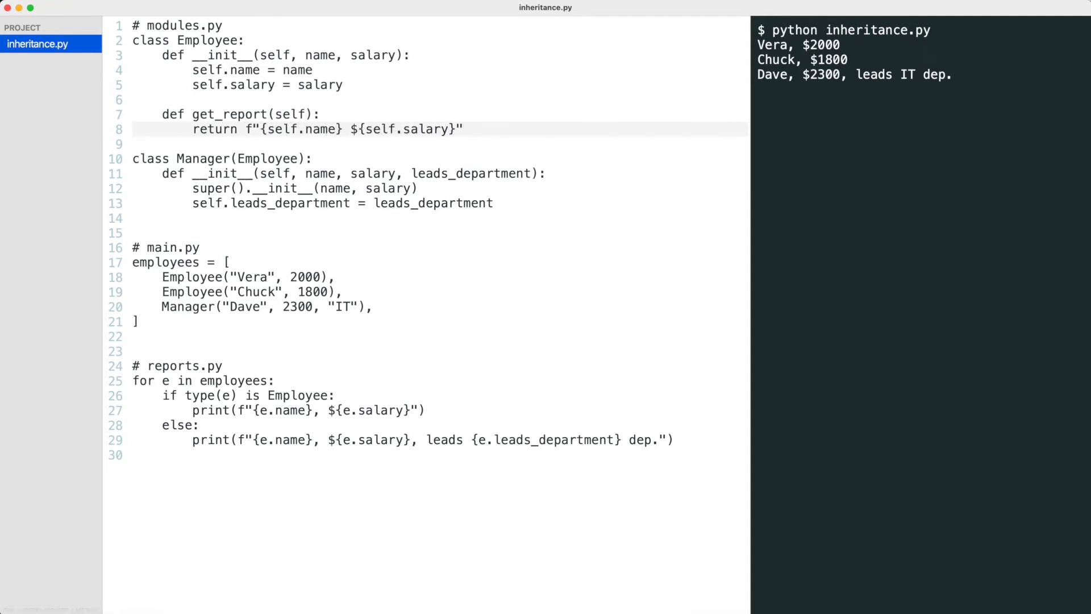
Give Manager a get_report returning name, salary and 'leads {leads_department} dep.'.
left_click(464, 129)
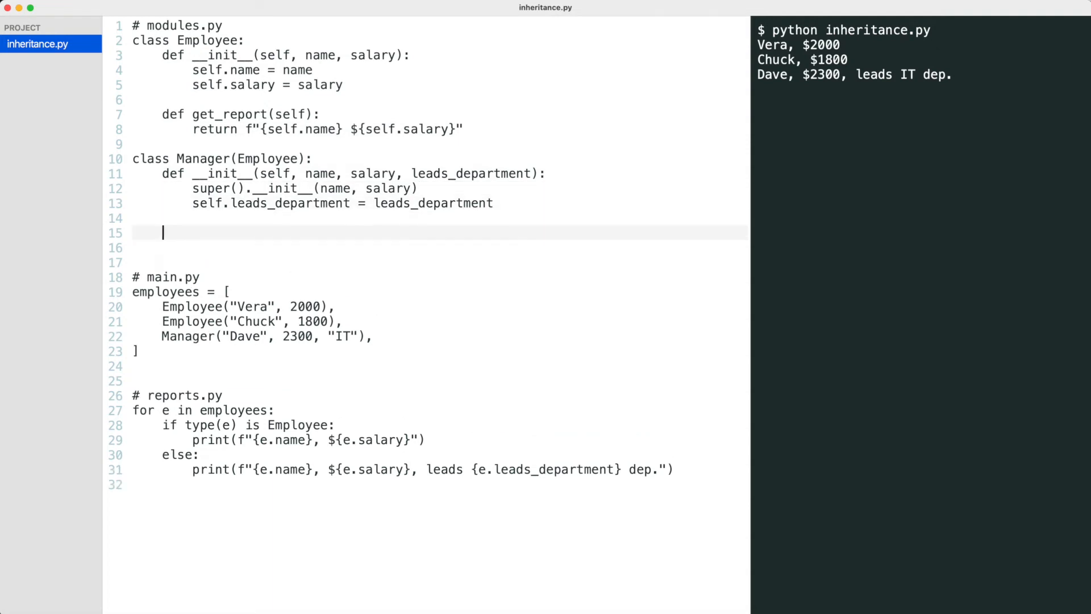
type("def get_report(self):")
left_click(440, 248)
type("return f\"{self.name} ${")
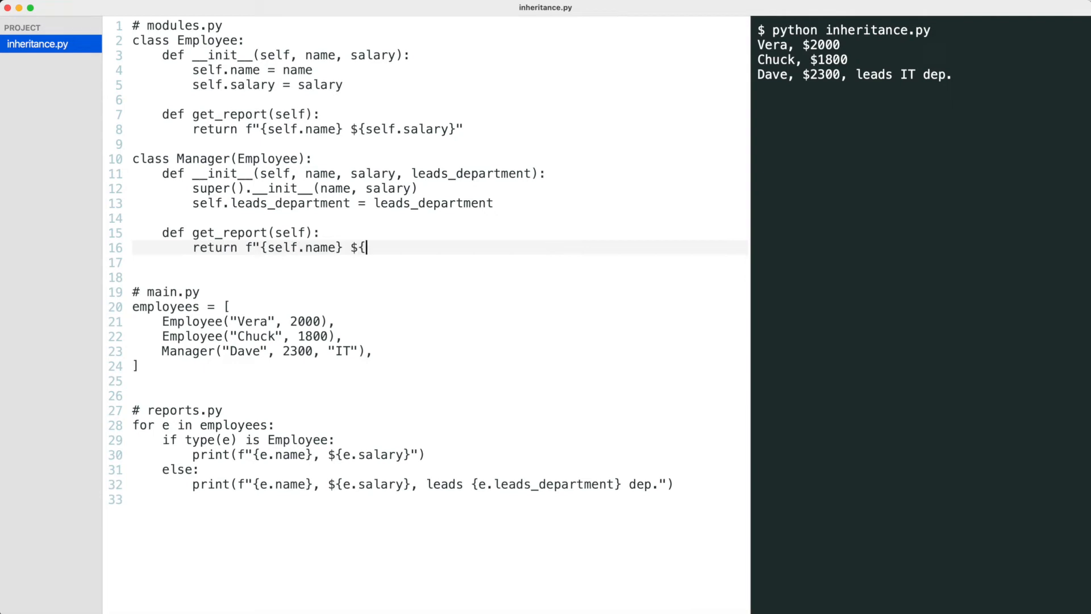
type("self.salary}, leads {self.l")
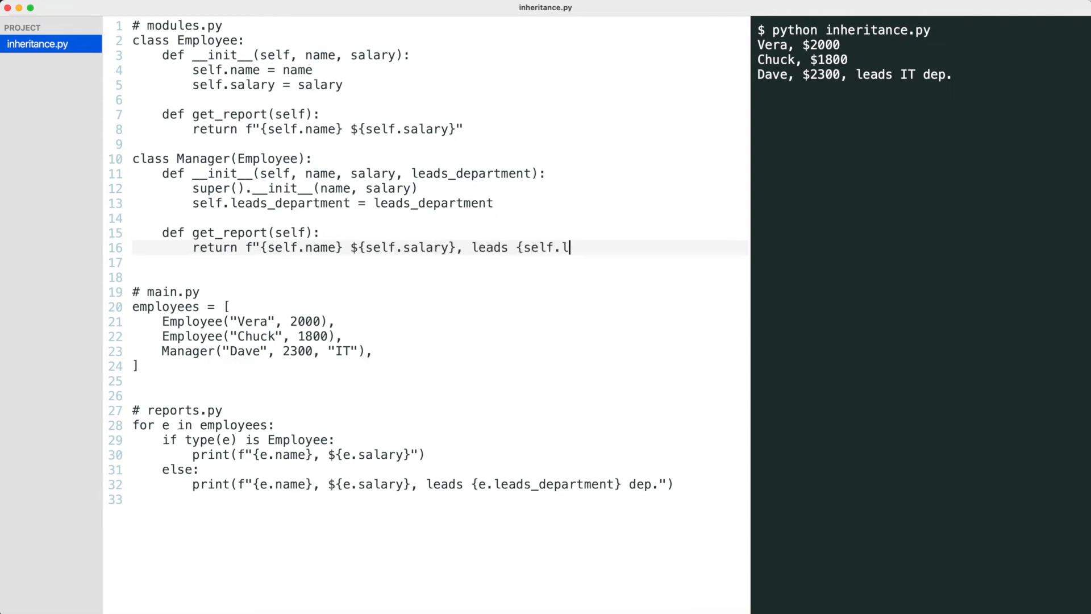
type("eads_department} dep.\"")
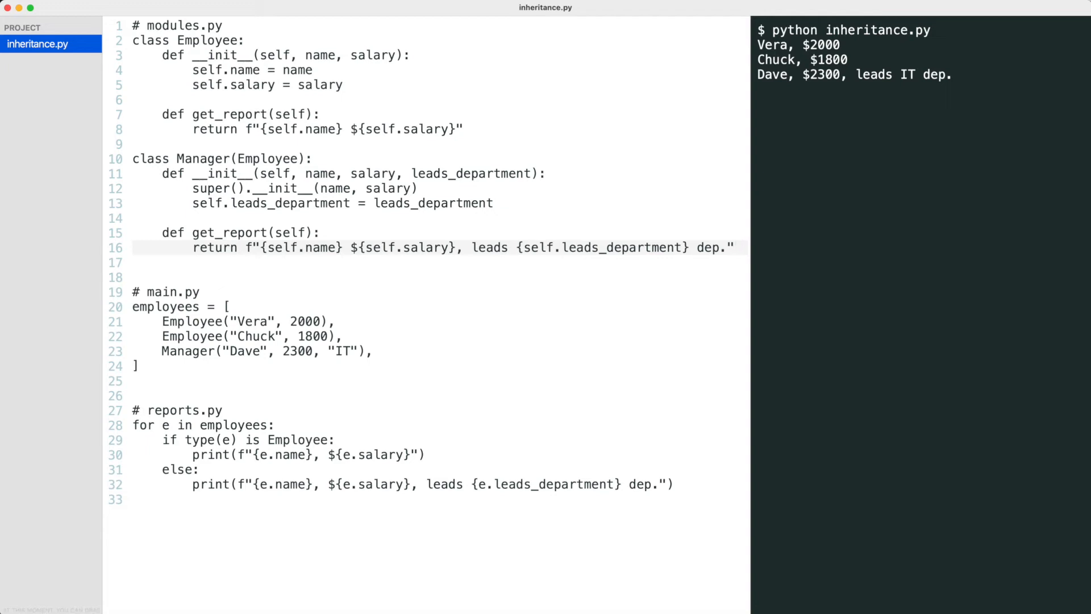
left_click(735, 247)
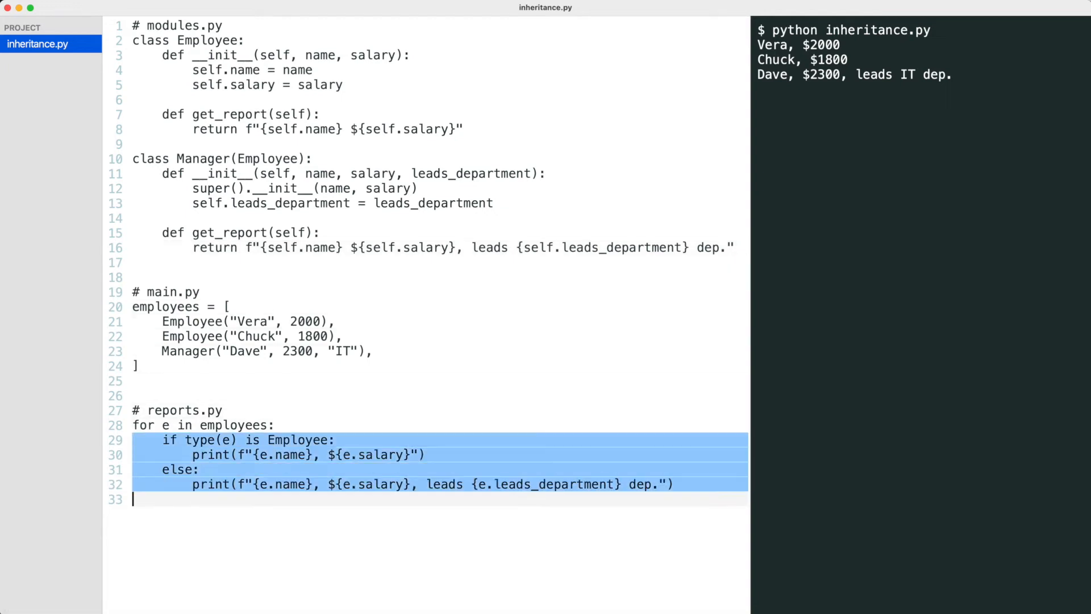
Replace the if/else with print(e.get_report()) and rerun the script.
type("print(e.get_report(")
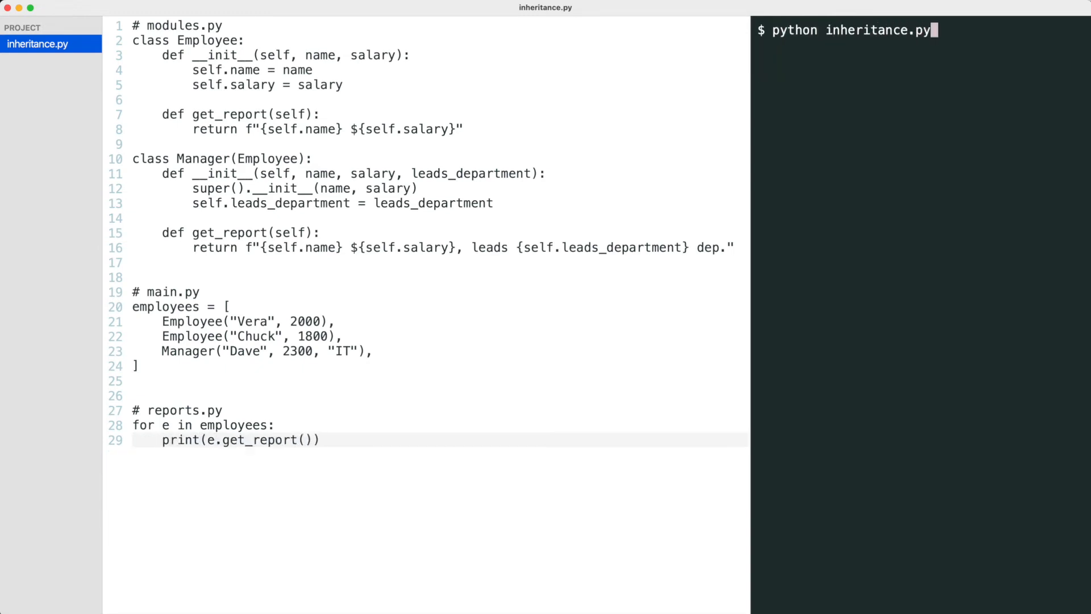
key("Return")
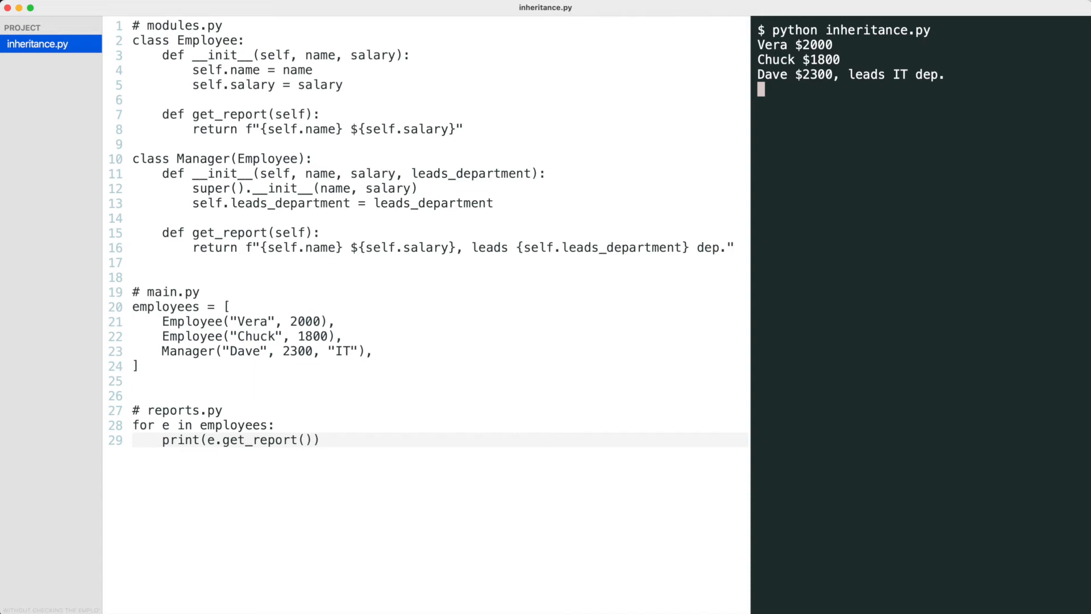
double_click(253, 114)
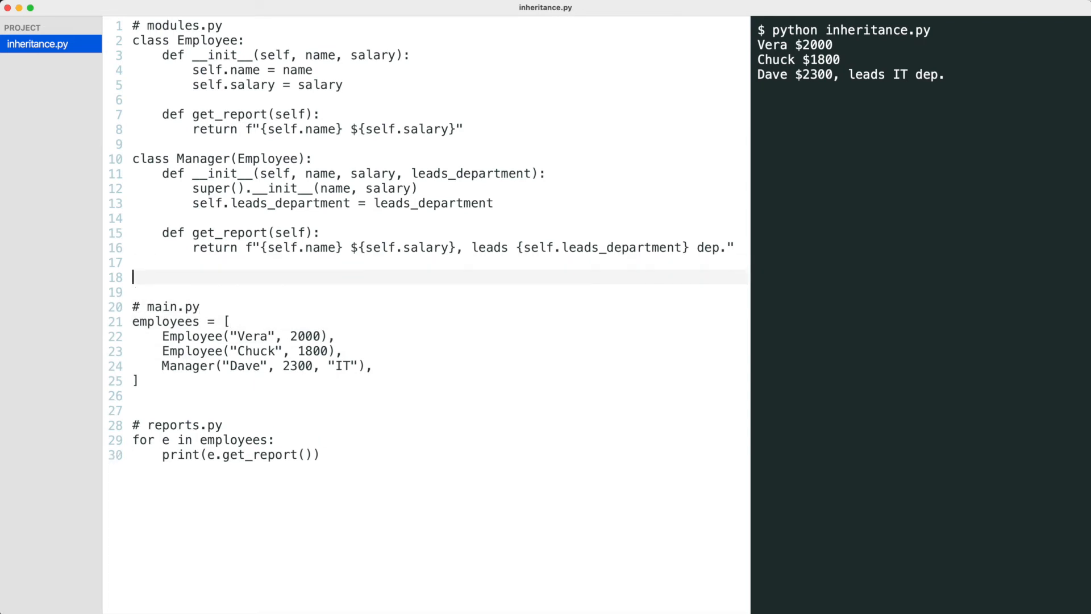
Add class Programmer(Employee) whose constructor also stores programming_language.
type("class Programmer(Employee)")
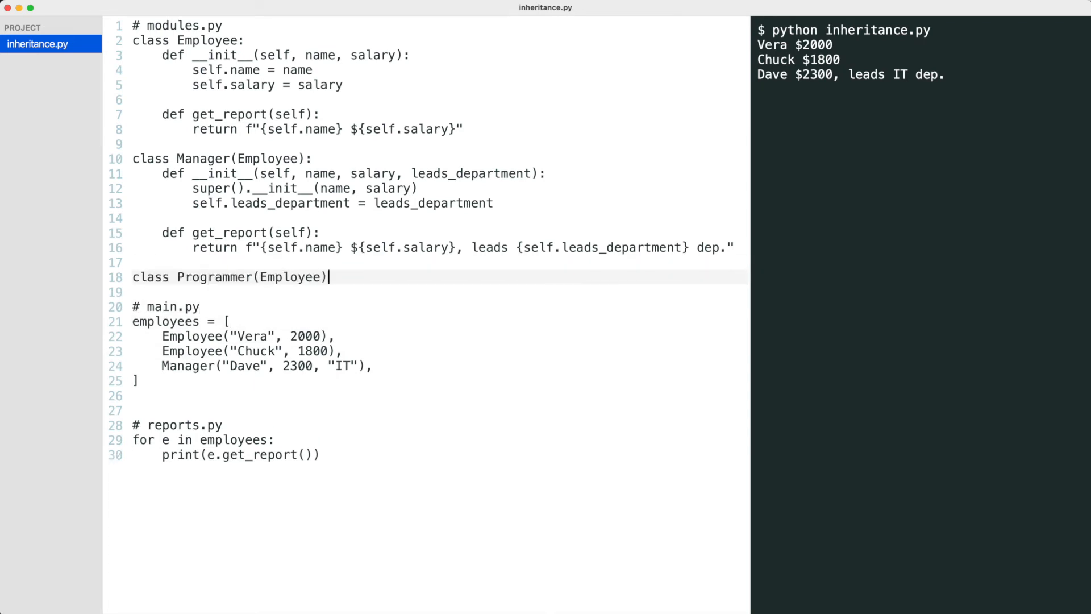
type(":")
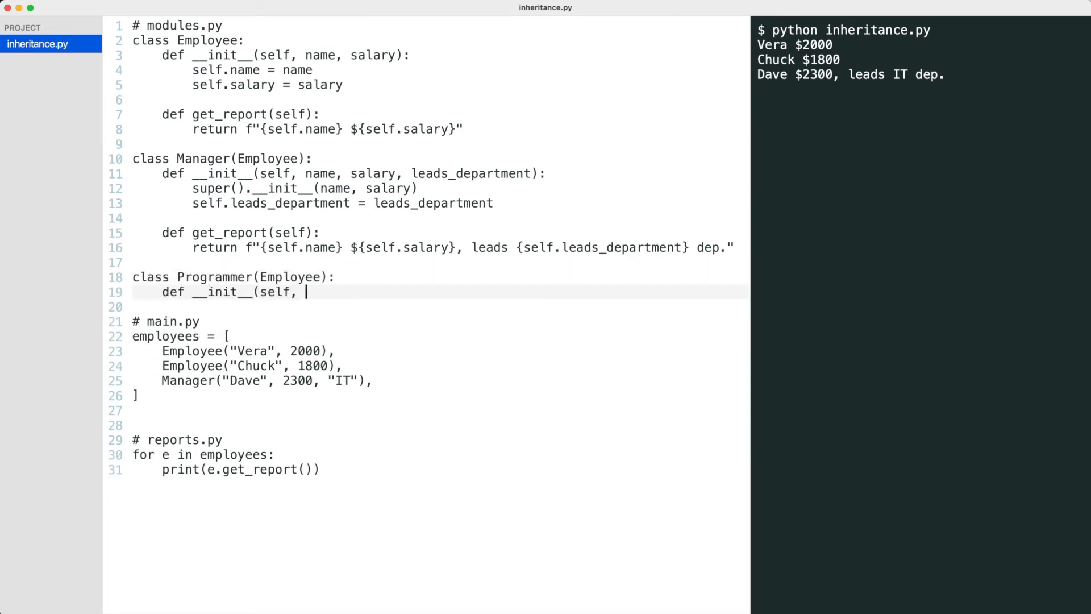
type("name, salary, programming")
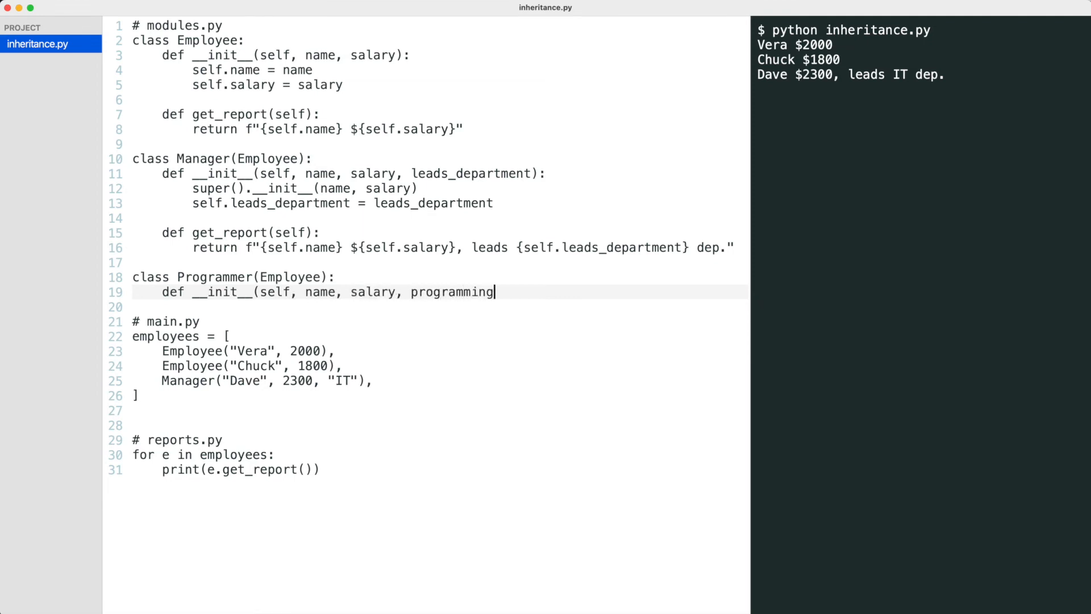
type("_language):")
type("se")
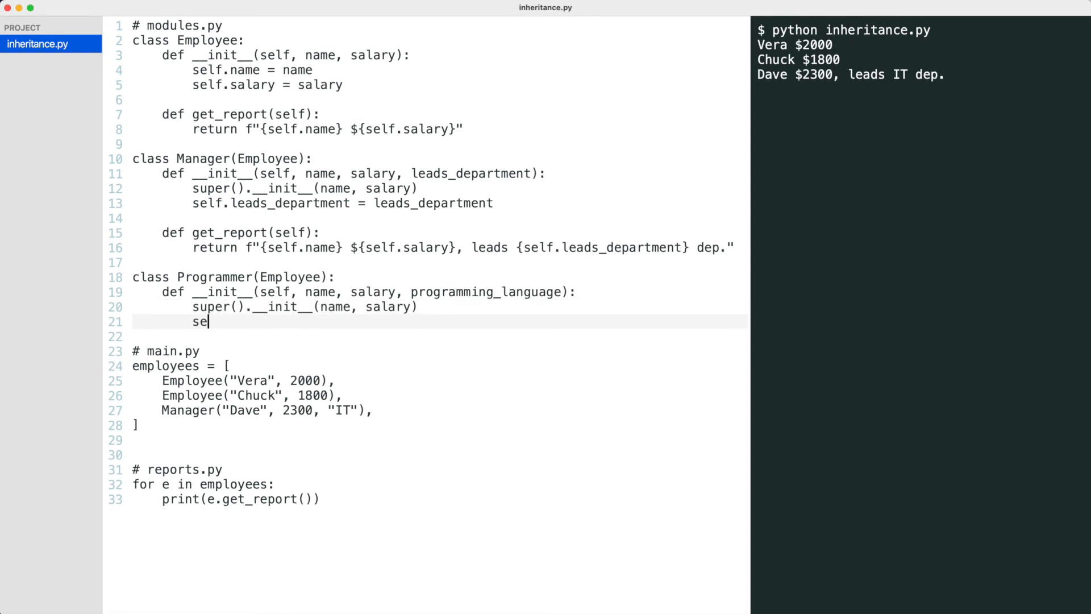
type("lf.programming_language =")
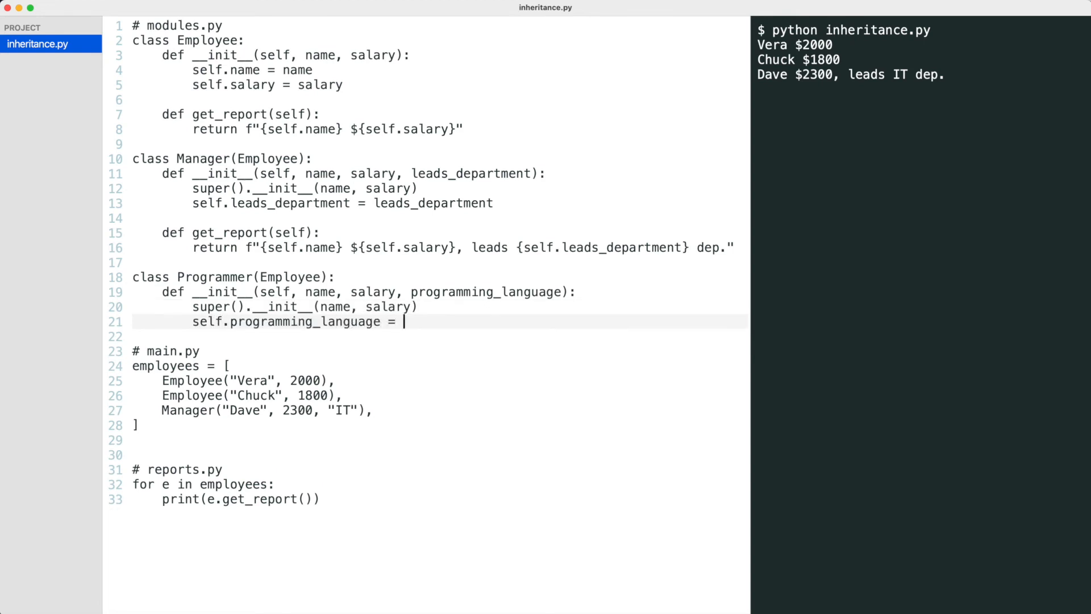
type("programming_language")
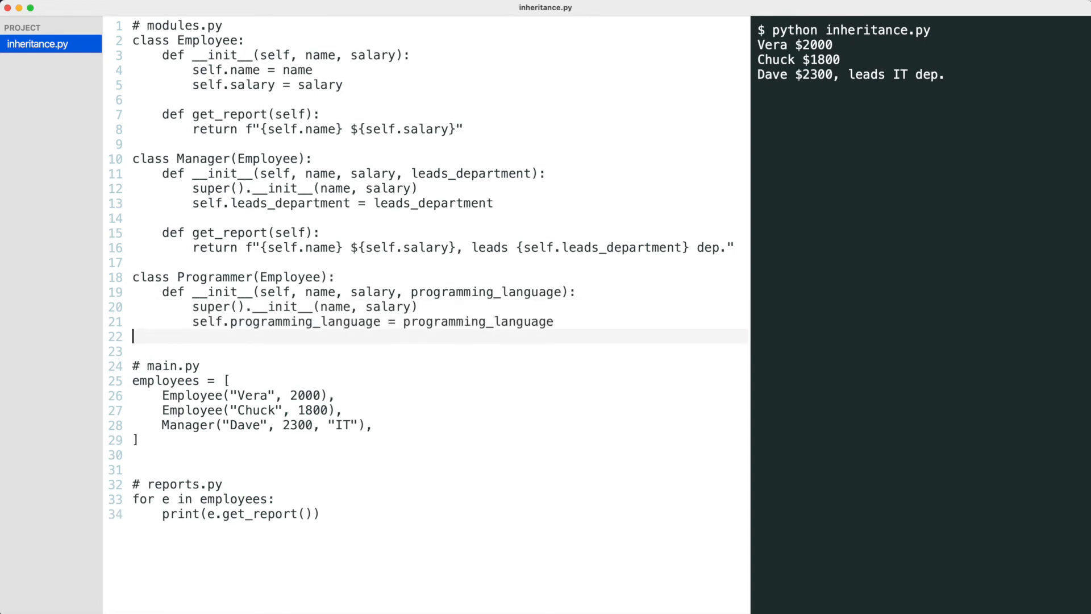
Give Programmer a get_report returning name, salary and 'programs in {programming_language}.'.
type("def get_report(self):")
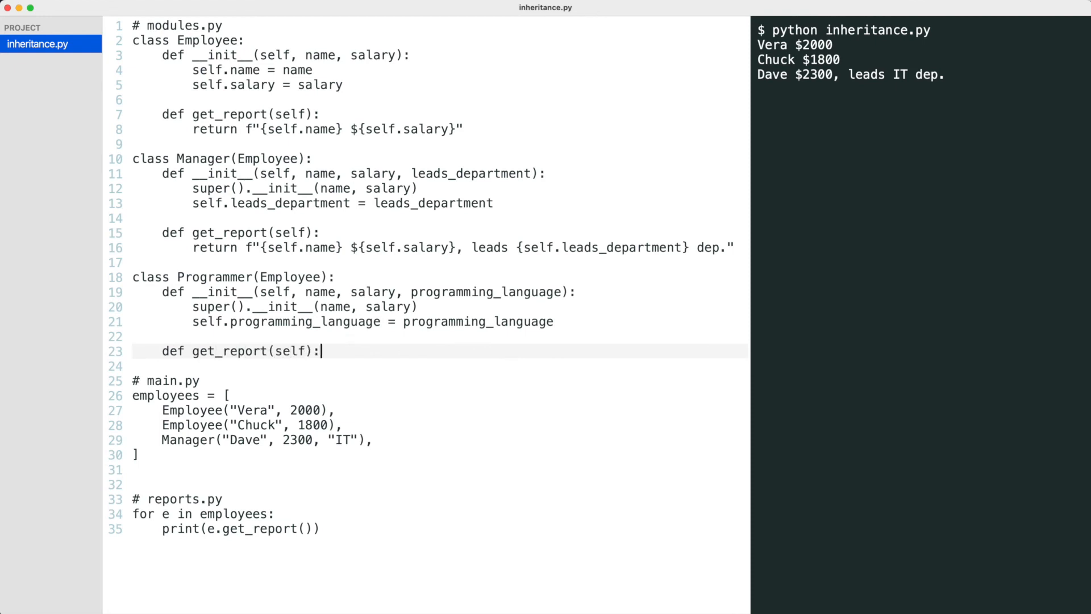
type("return f\"{e.name}, ${")
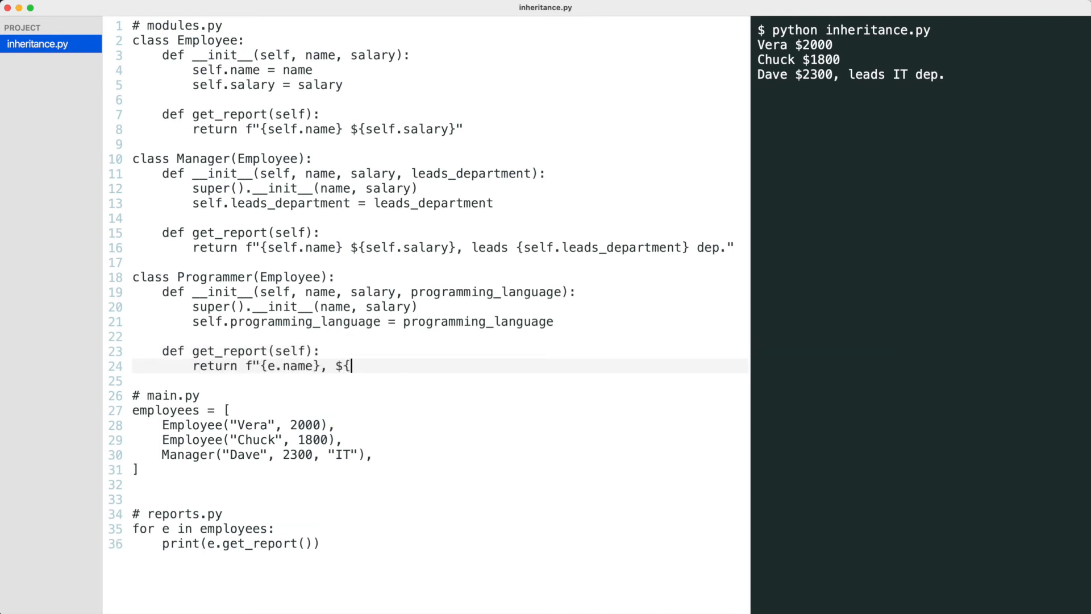
type("e.salary}, programs in {e.pr")
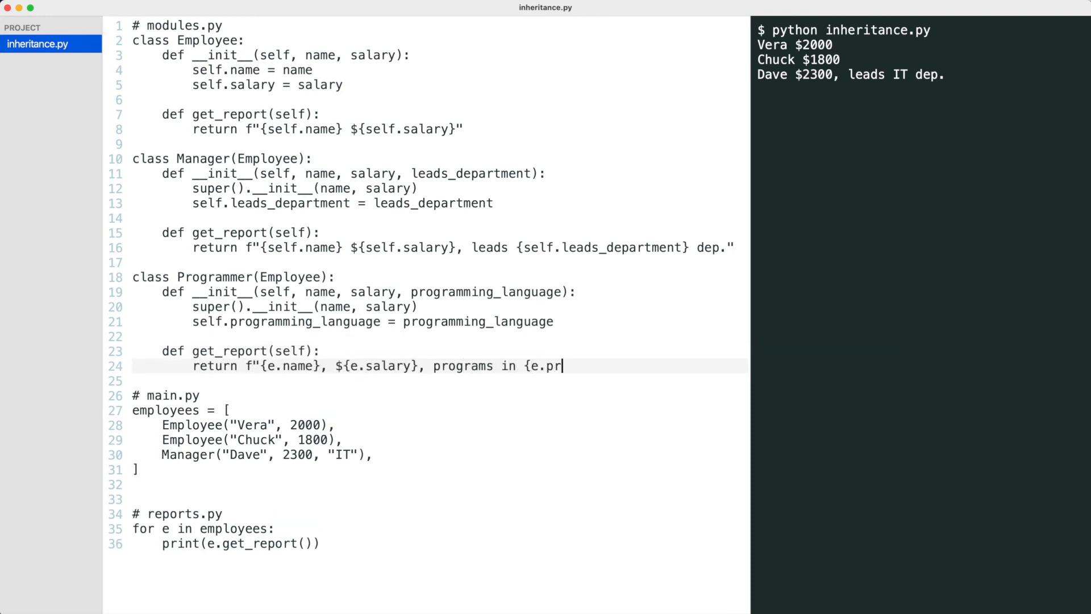
type("ogramming_language}.\"")
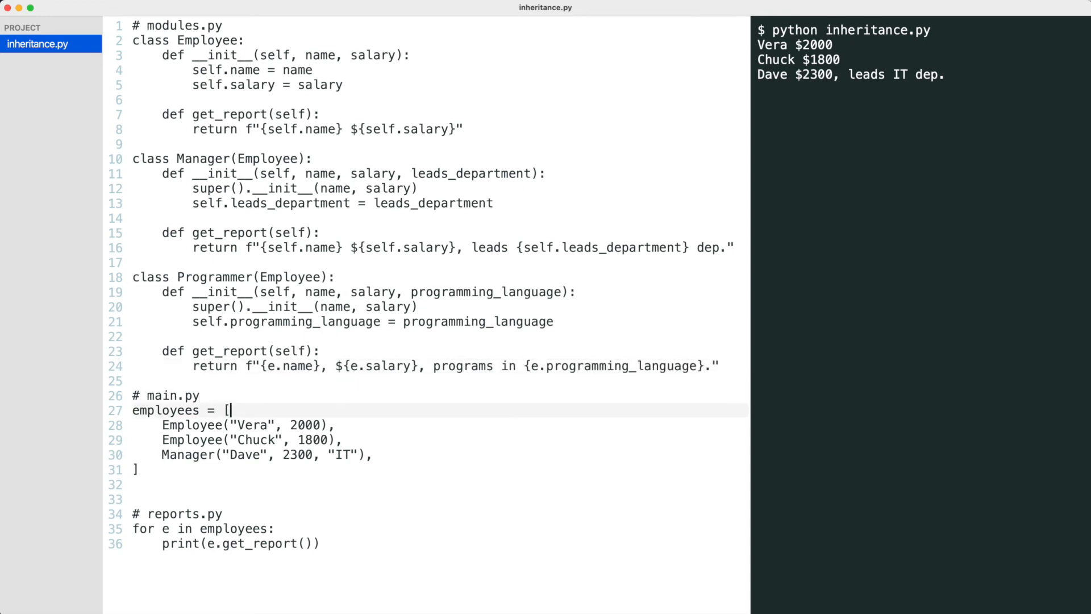
Turn Vera and Chuck into Programmers with Python and C++, then rerun the script.
double_click(193, 425)
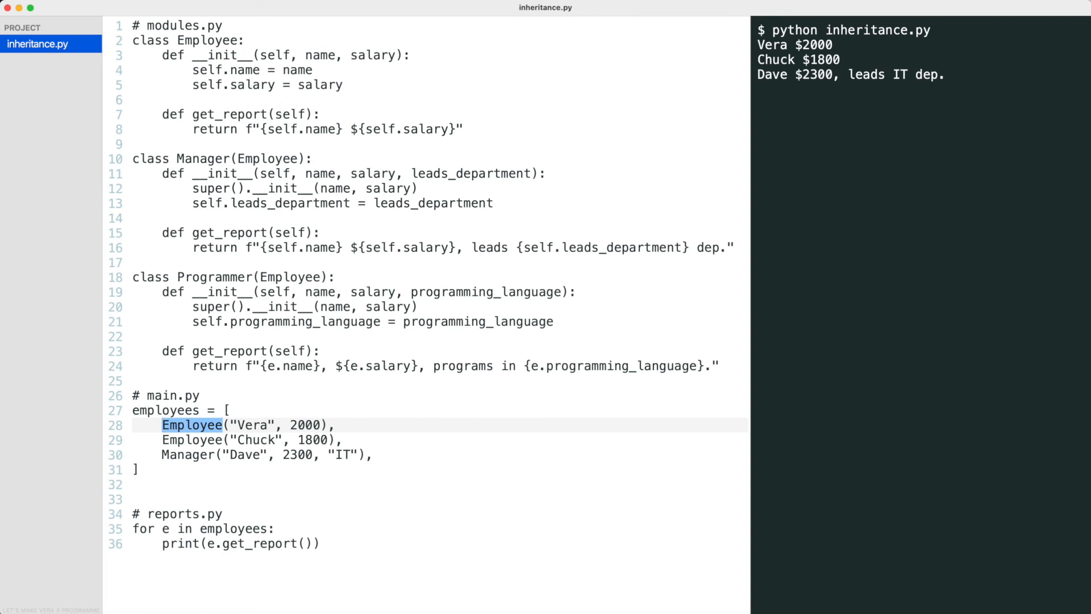
type("Programmer")
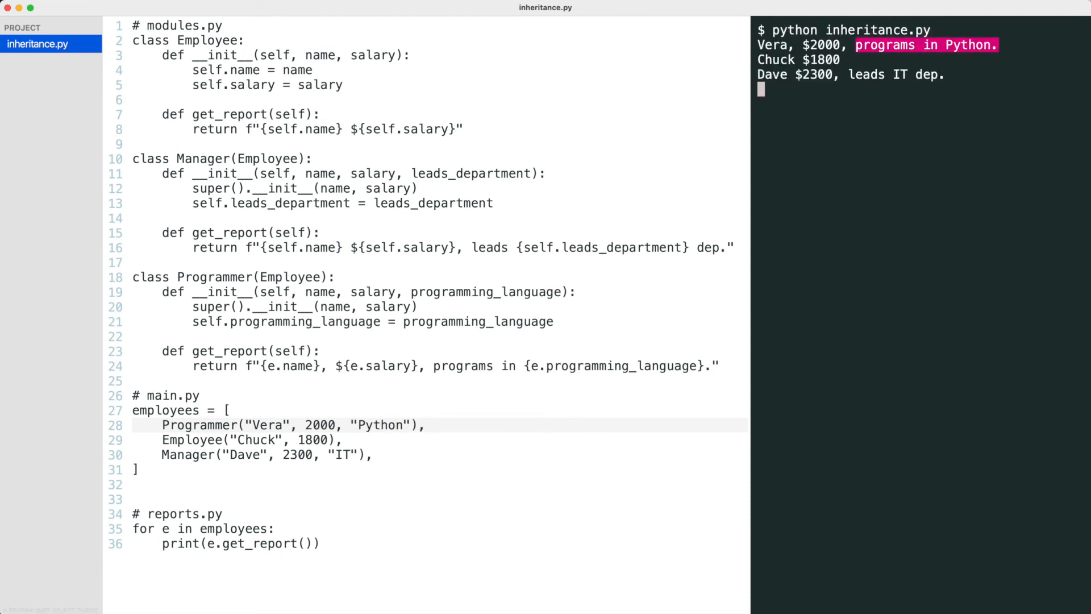
double_click(185, 513)
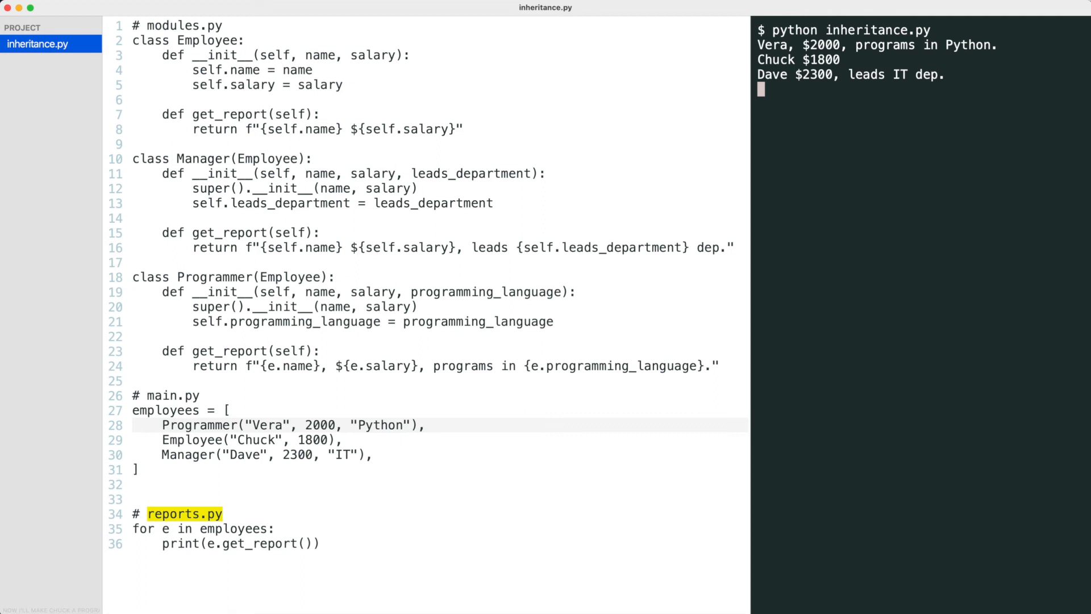
double_click(193, 439)
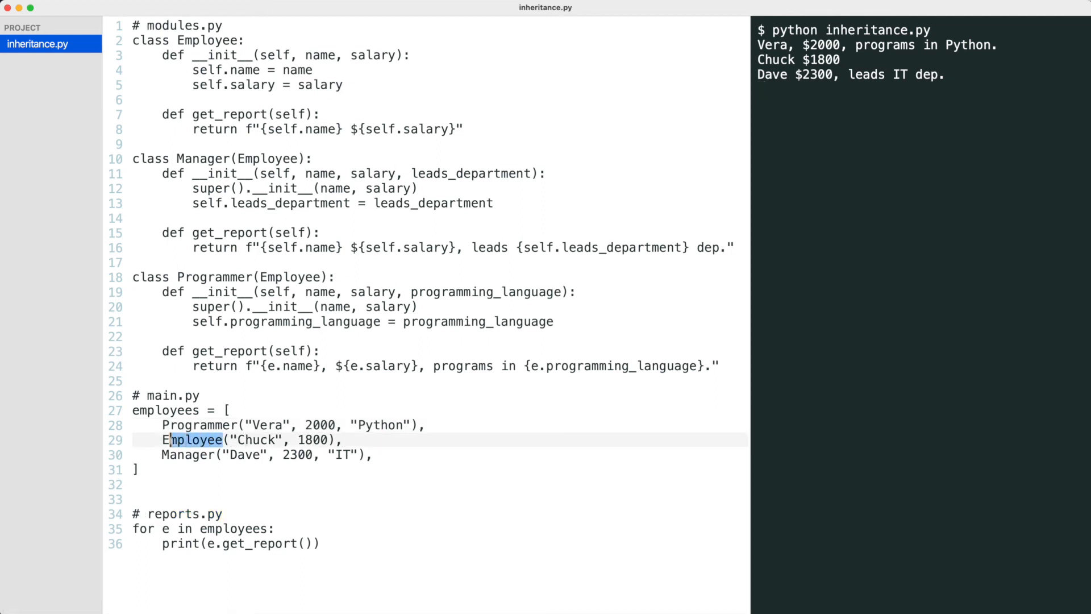
type("Programmer")
left_click(922, 30)
type("pytho")
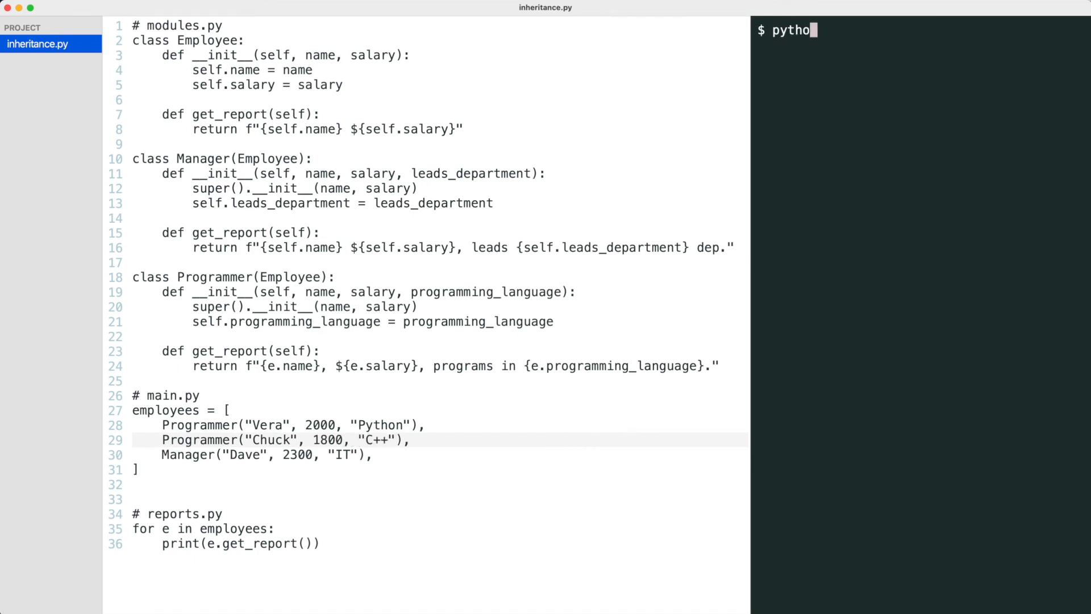
key("Return")
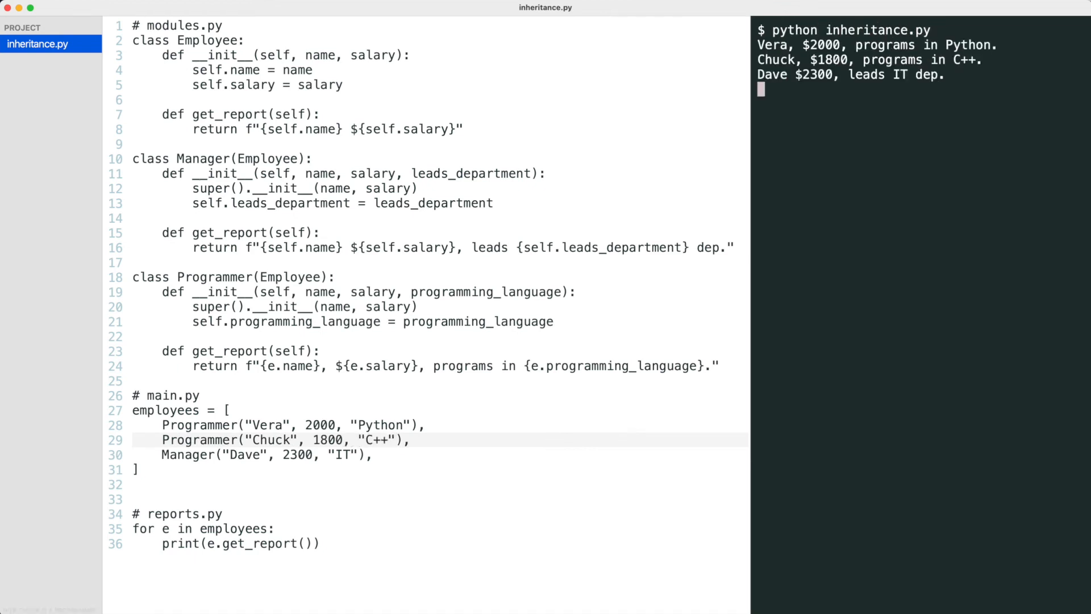